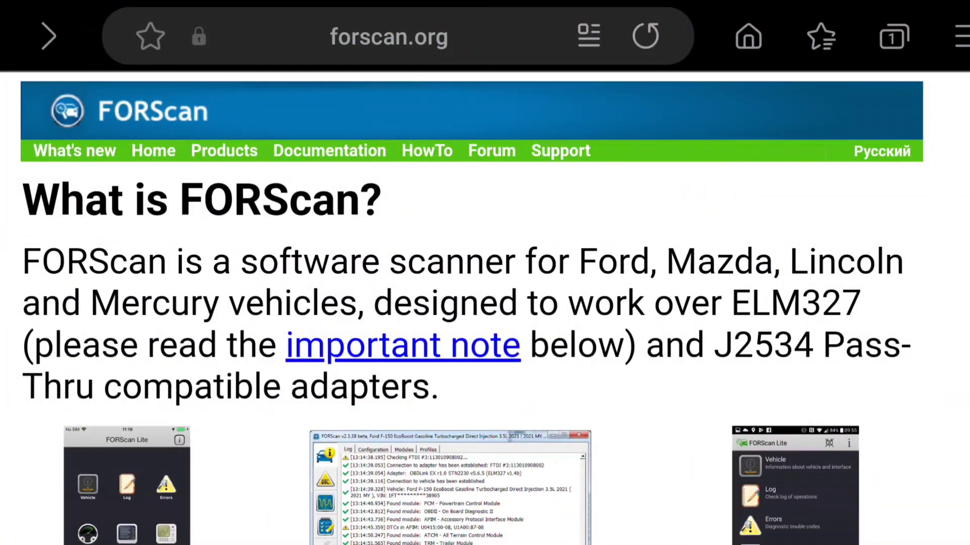
Go to FORScan's Products page and scroll down to the FORScan Lite for Android downloads
scroll("down", 3)
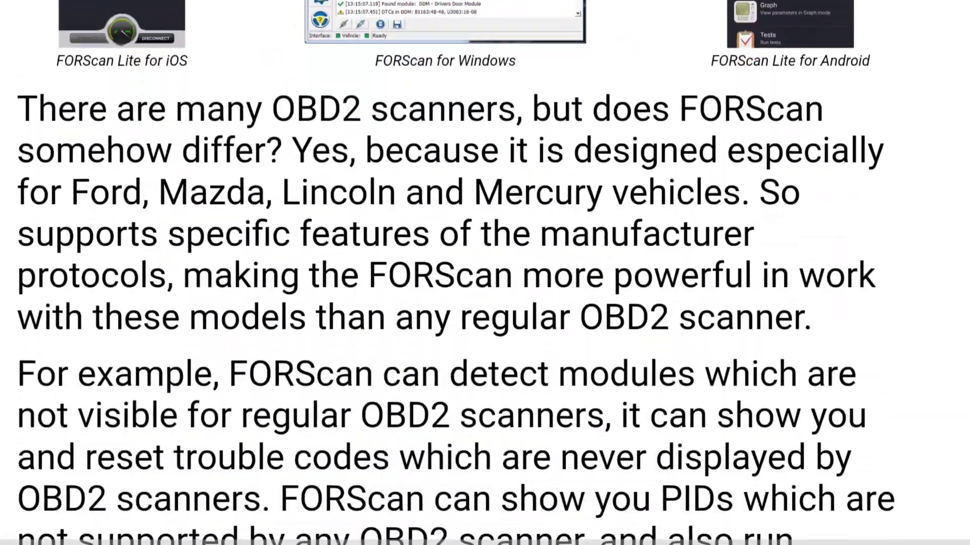
scroll("down", 3)
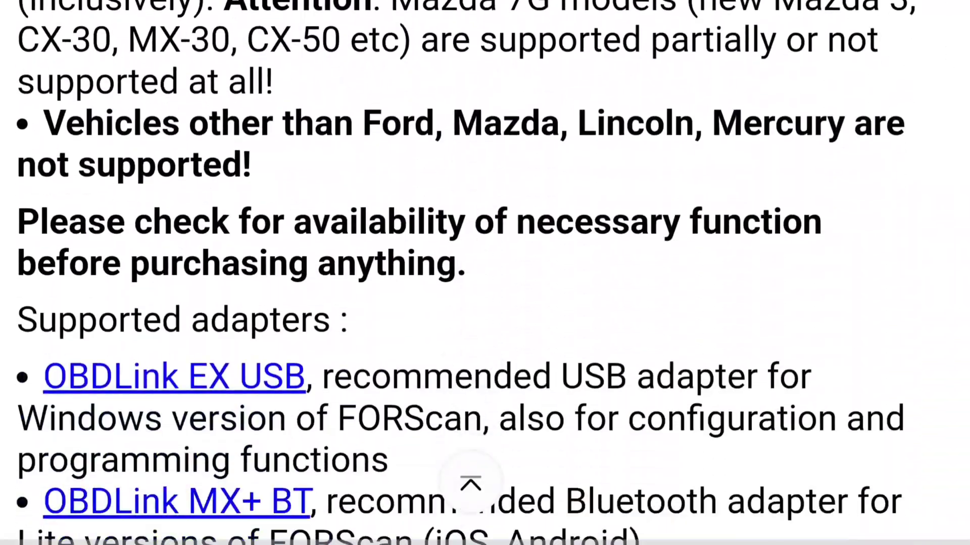
scroll("down", 3)
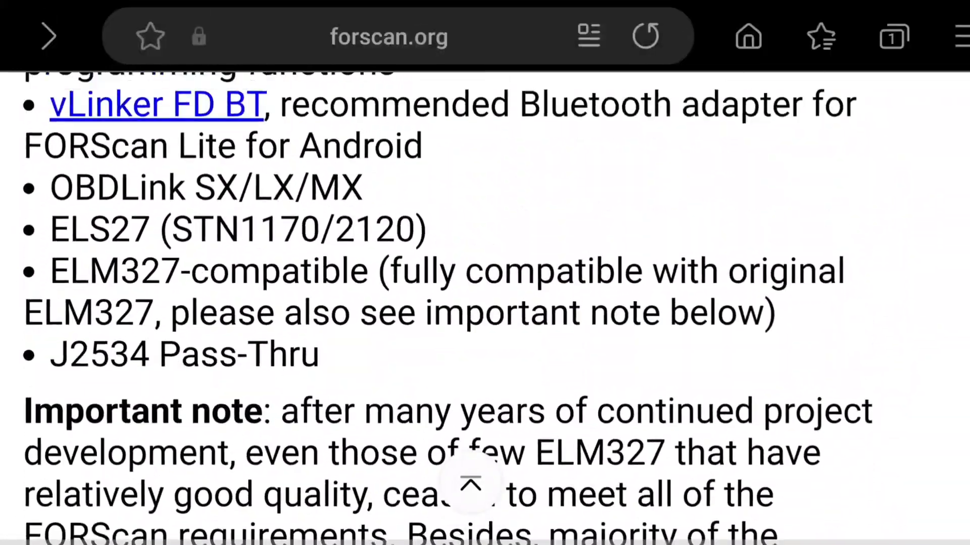
scroll("up", 3)
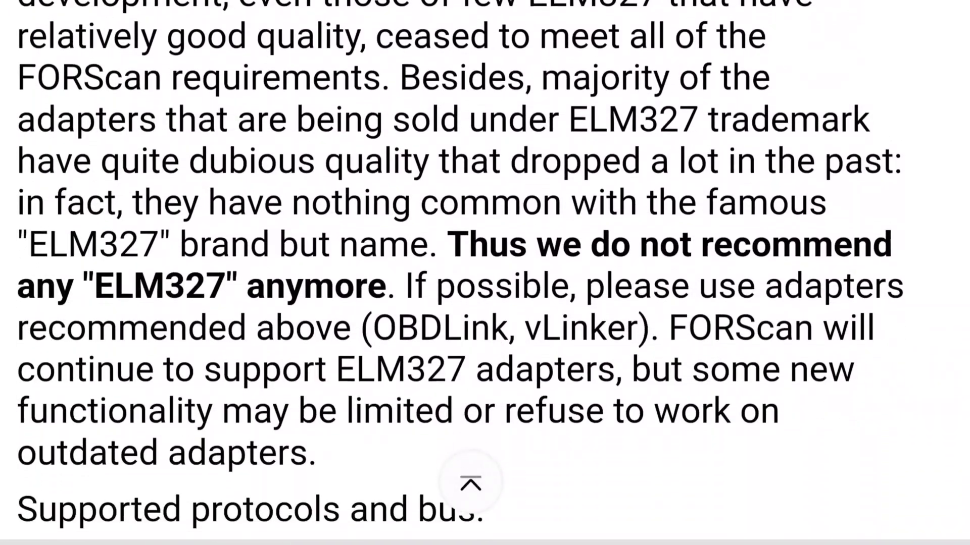
scroll("down", 3)
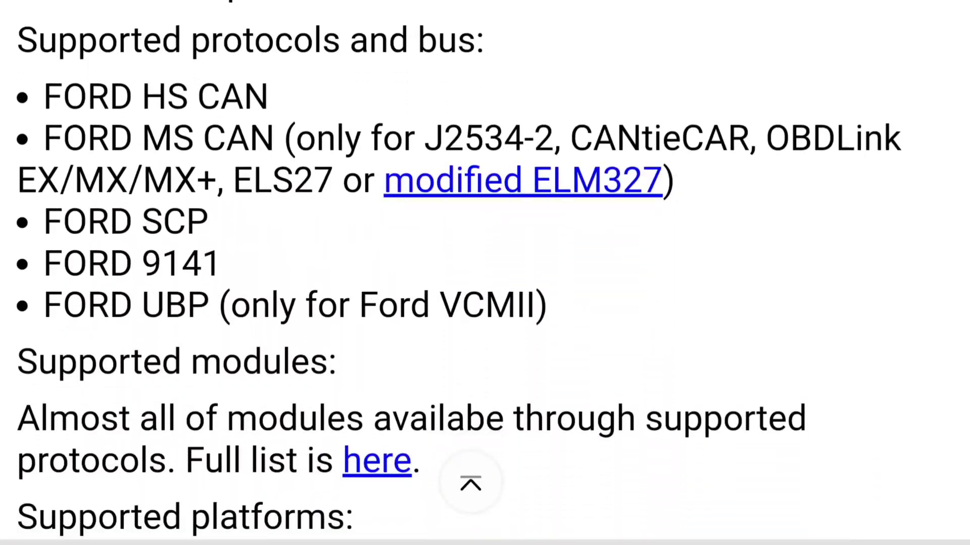
scroll("up", 3)
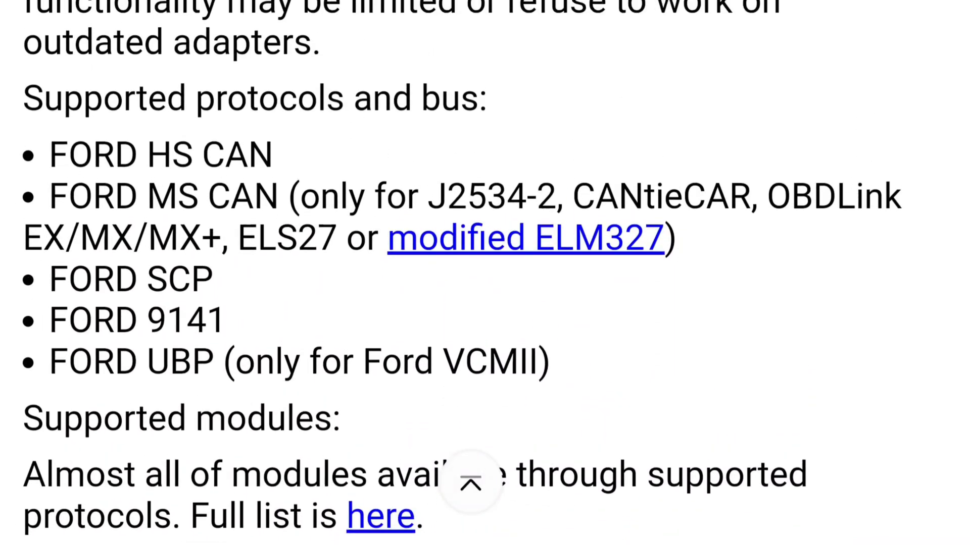
scroll("up", 3)
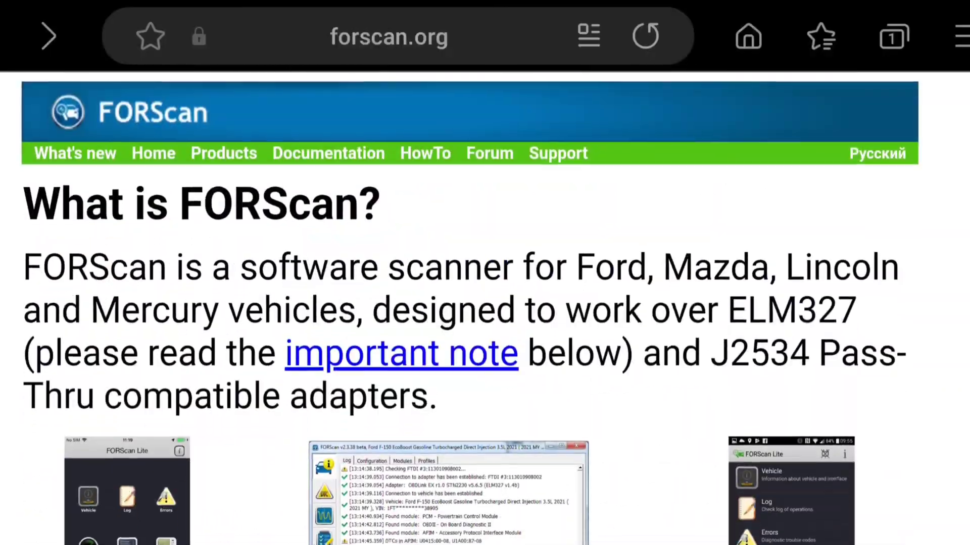
left_click(645, 35)
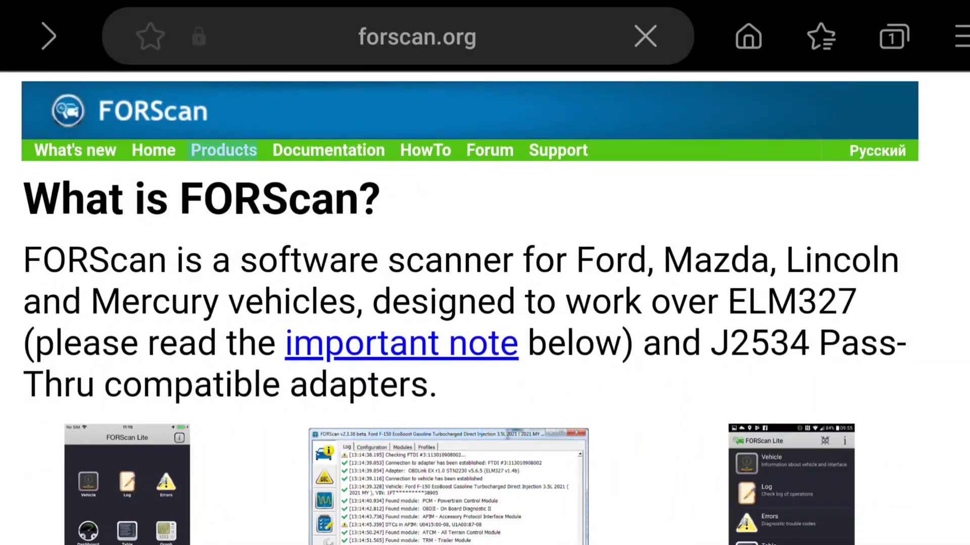
left_click(224, 150)
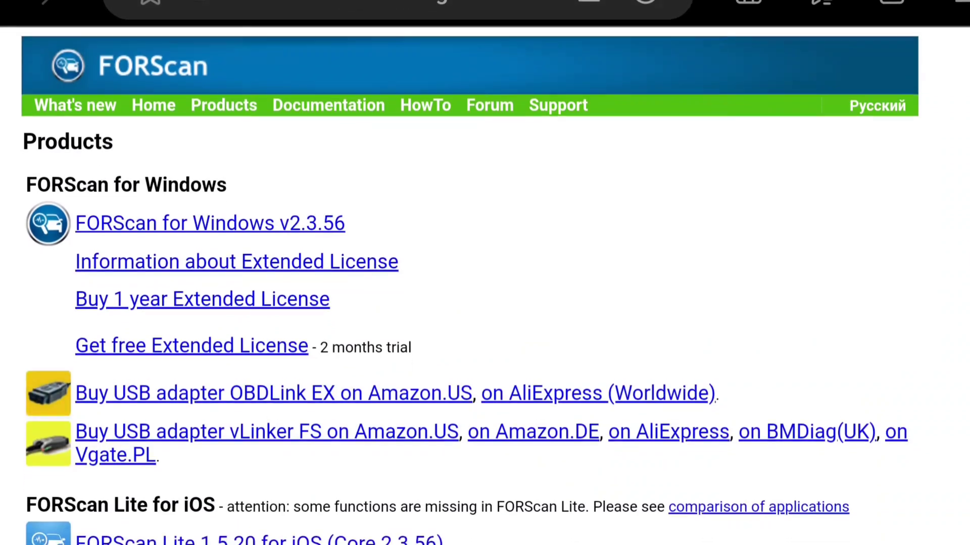
scroll("down", 3)
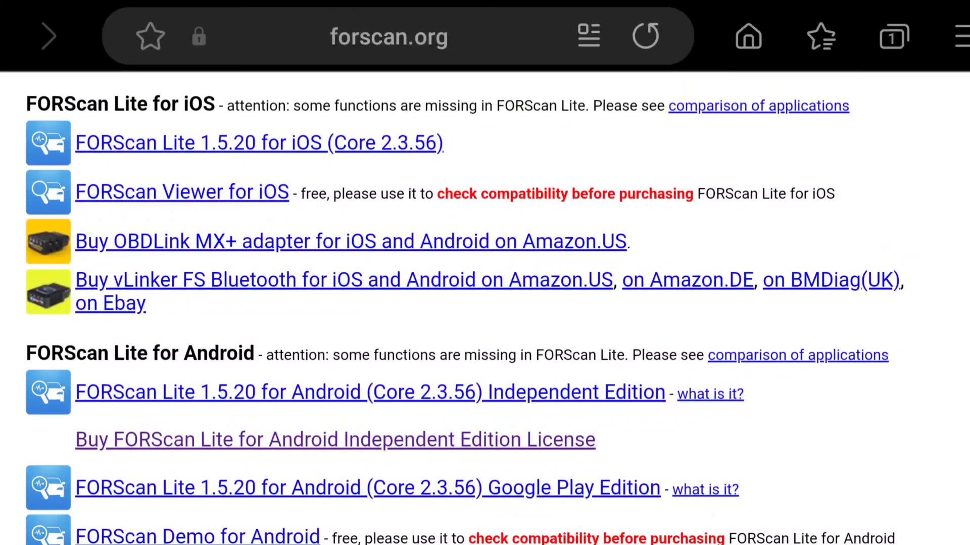
scroll("down", 3)
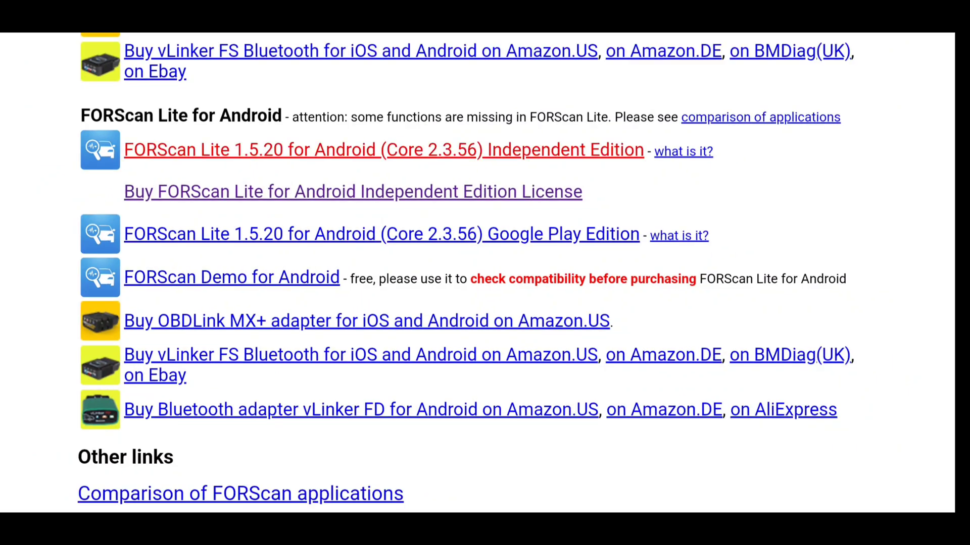
Download the 56.2MB FORScan Lite 1.5.20 for Android Independent Edition APK
left_click(383, 149)
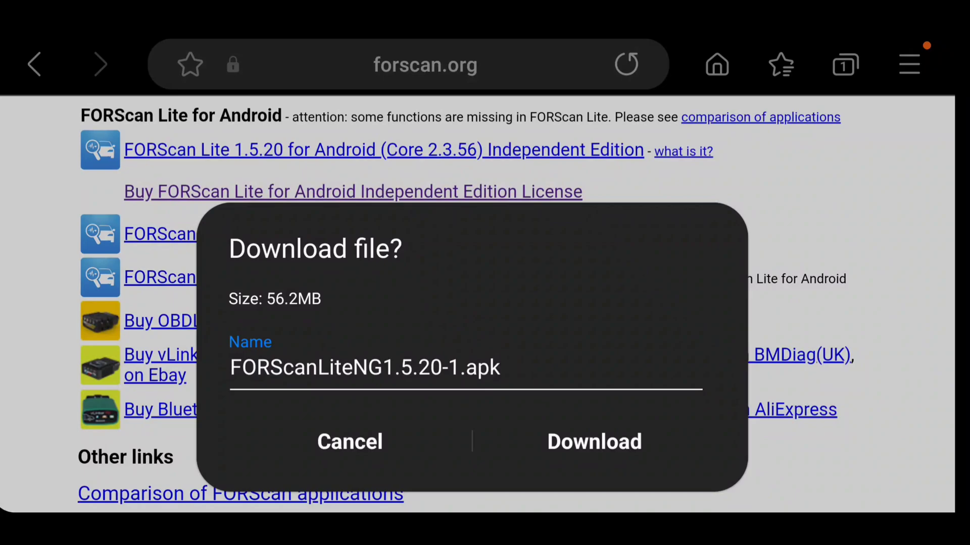
left_click(592, 442)
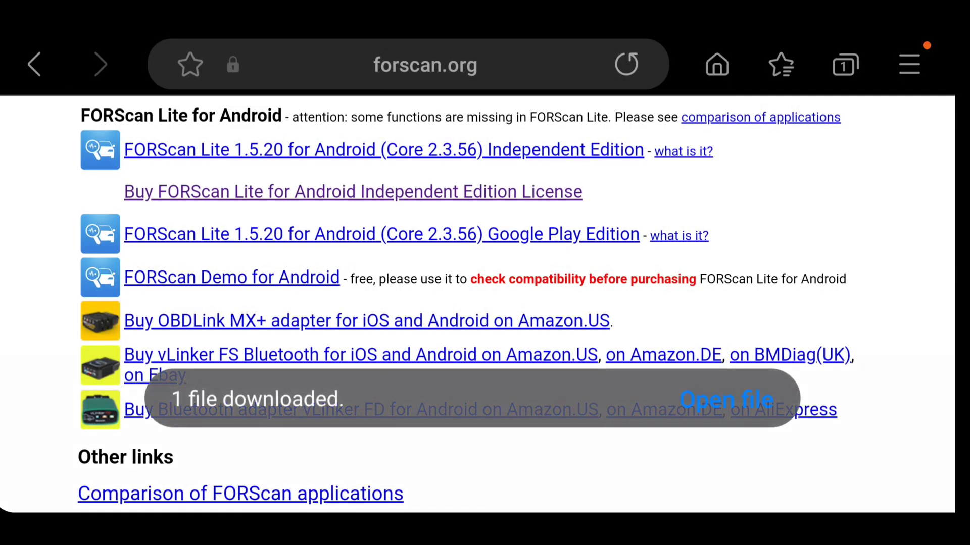
scroll("down", 3)
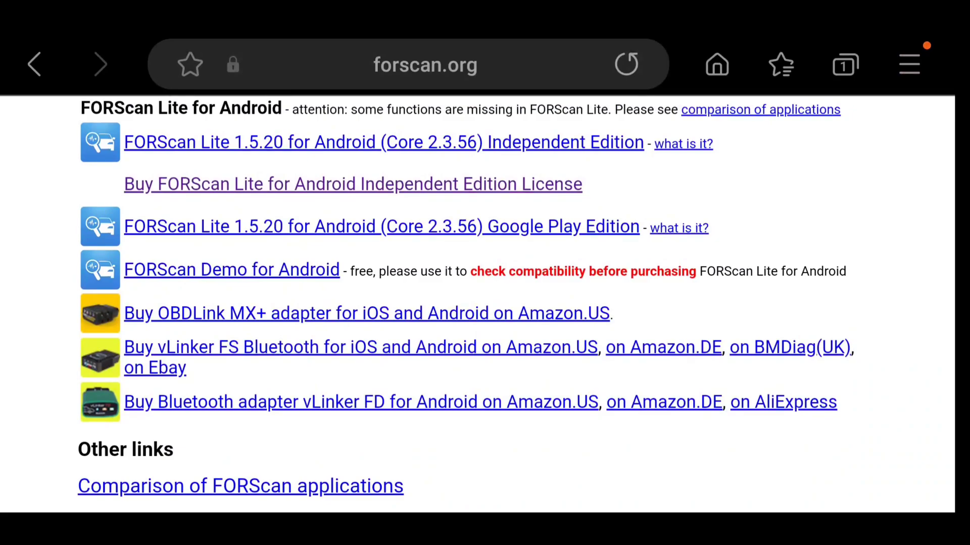
scroll("up", 3)
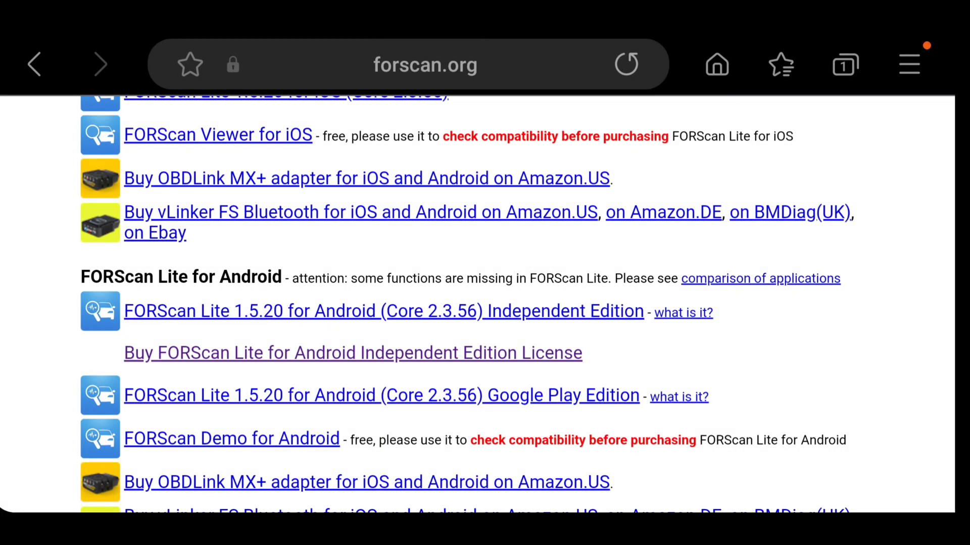
scroll("down", 3)
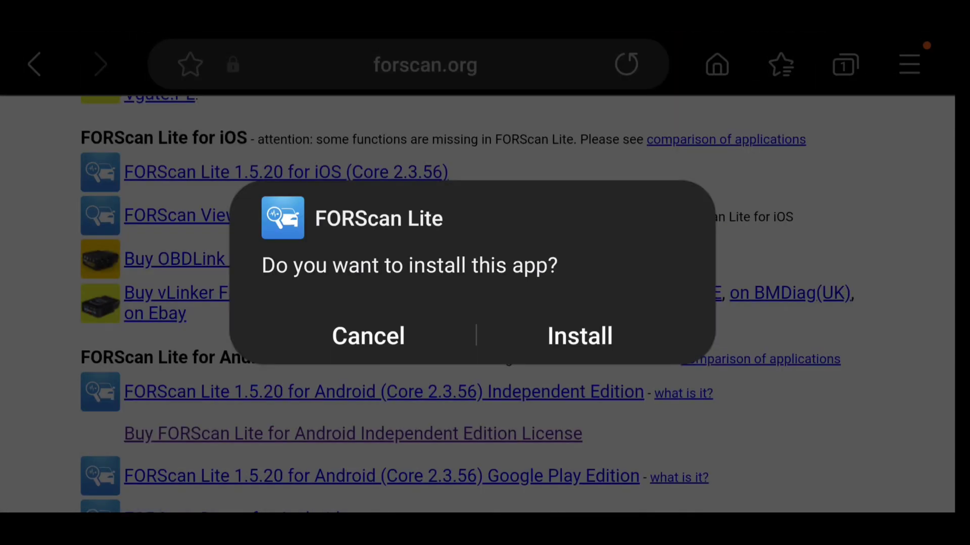
Install FORScan Lite from the install prompt and launch the newly installed app
left_click(578, 336)
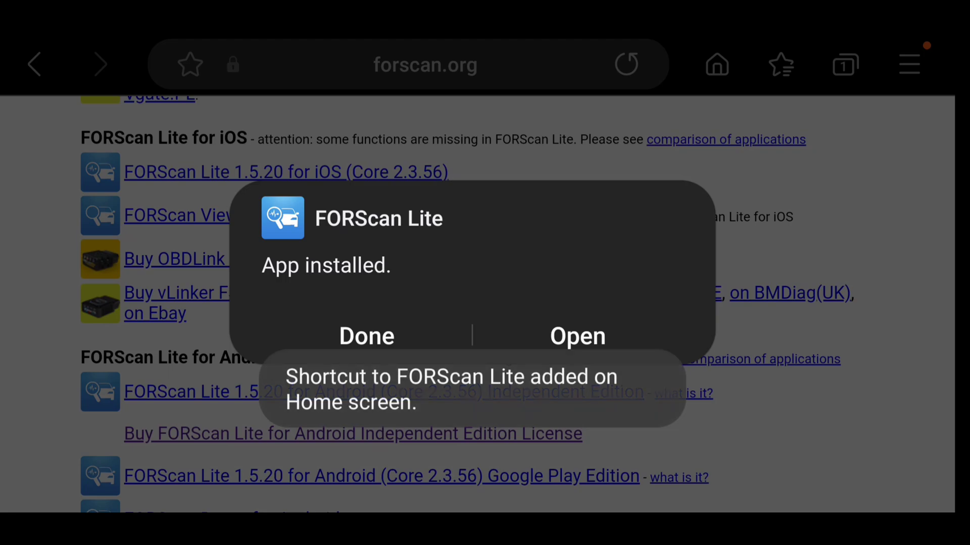
left_click(576, 336)
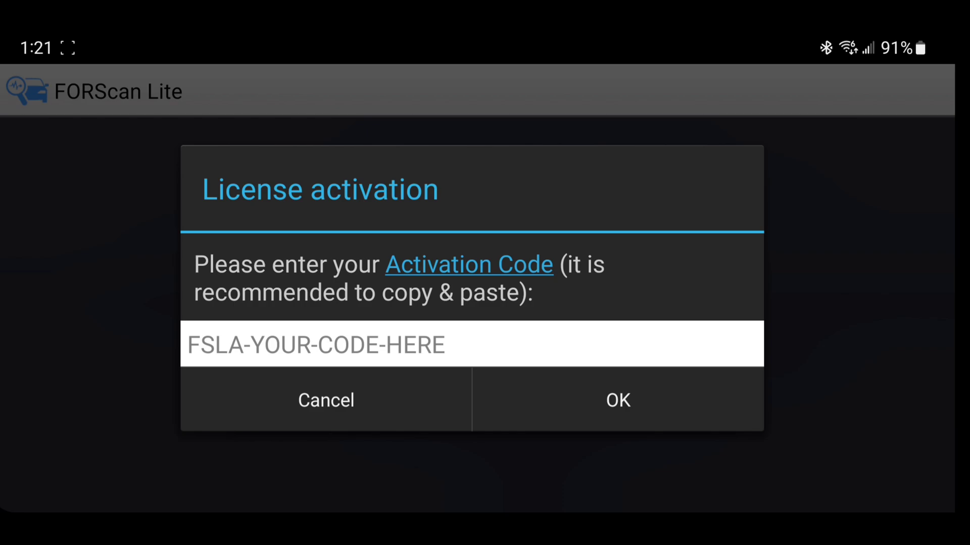
Follow the License activation dialog's Activation Code link to the Independent Edition purchase page
left_click(469, 264)
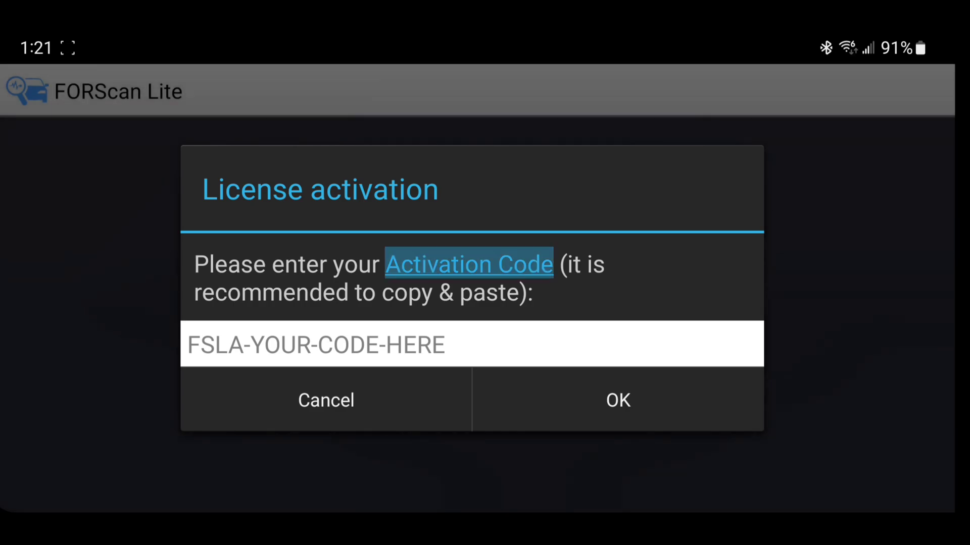
left_click(468, 264)
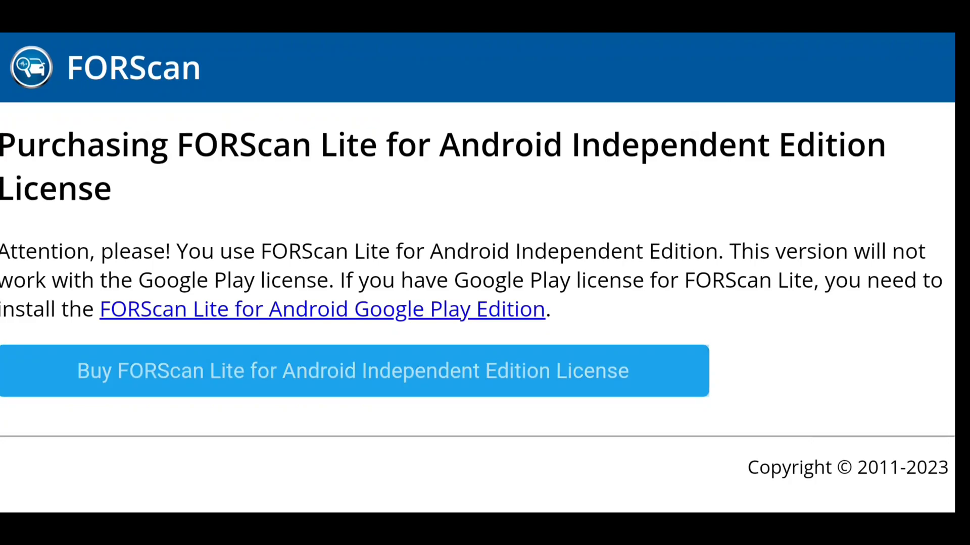
Start buying the Independent Edition license and submit the $7 PayPro Global order
left_click(355, 372)
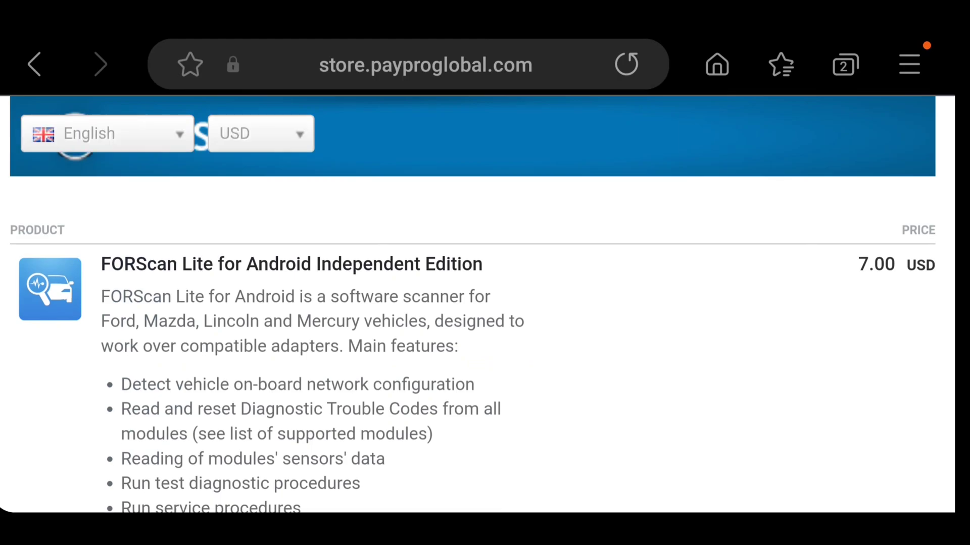
scroll("down", 3)
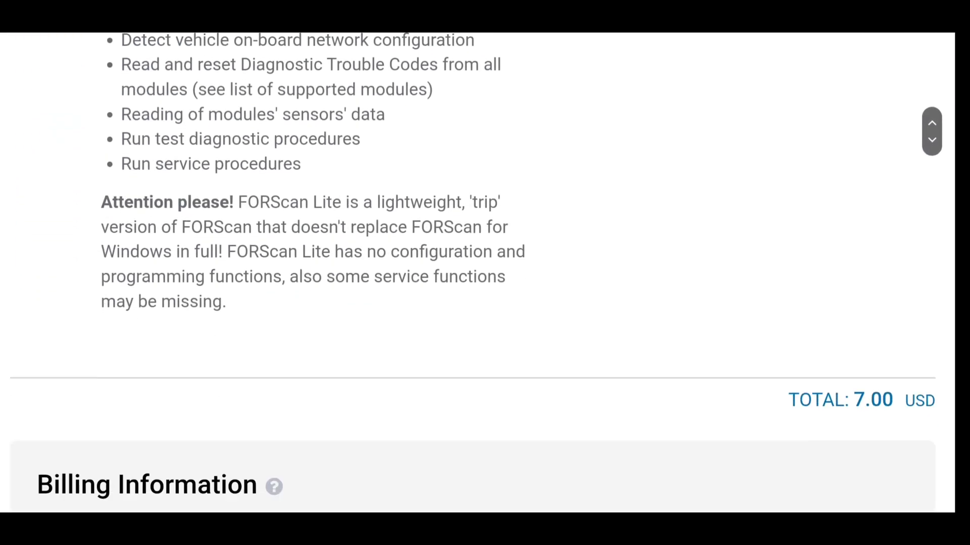
scroll("down", 3)
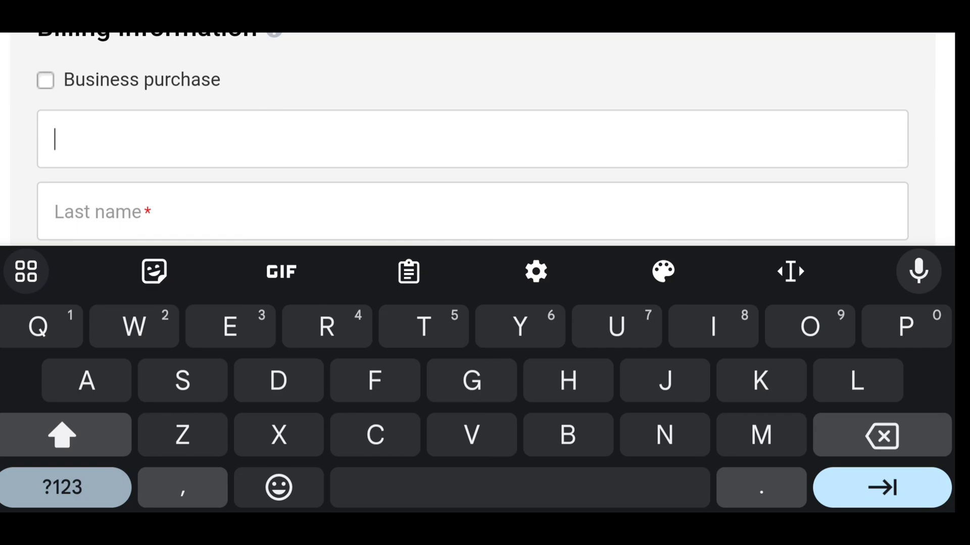
scroll("down", 3)
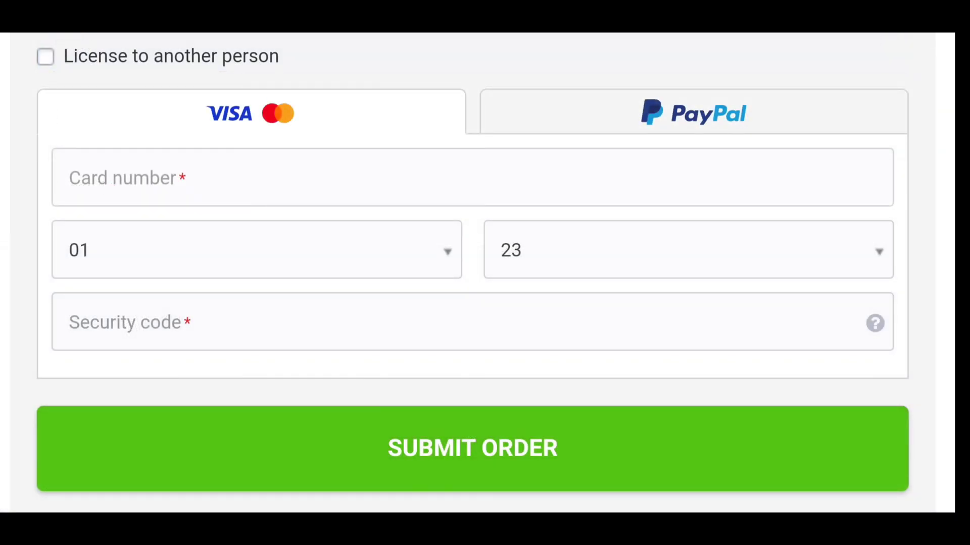
scroll("down", 3)
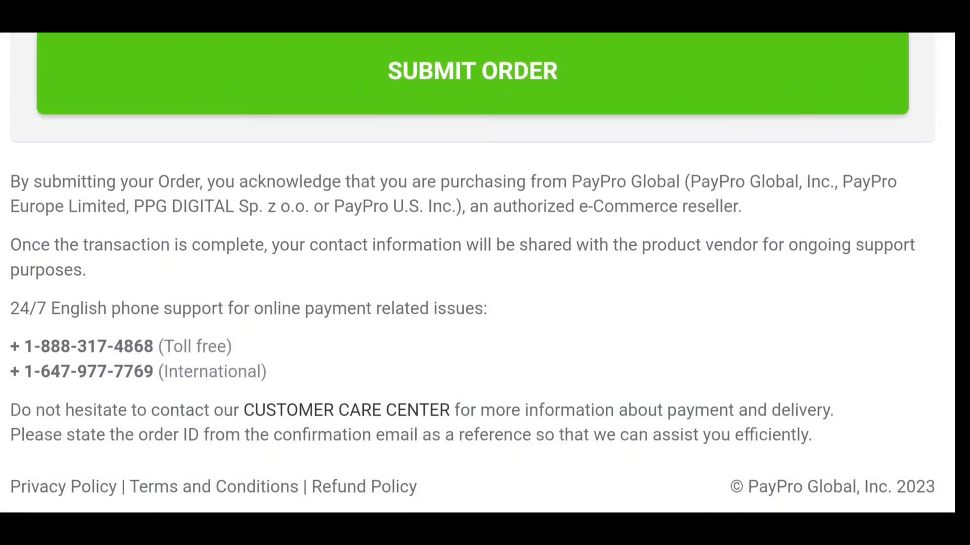
scroll("up", 3)
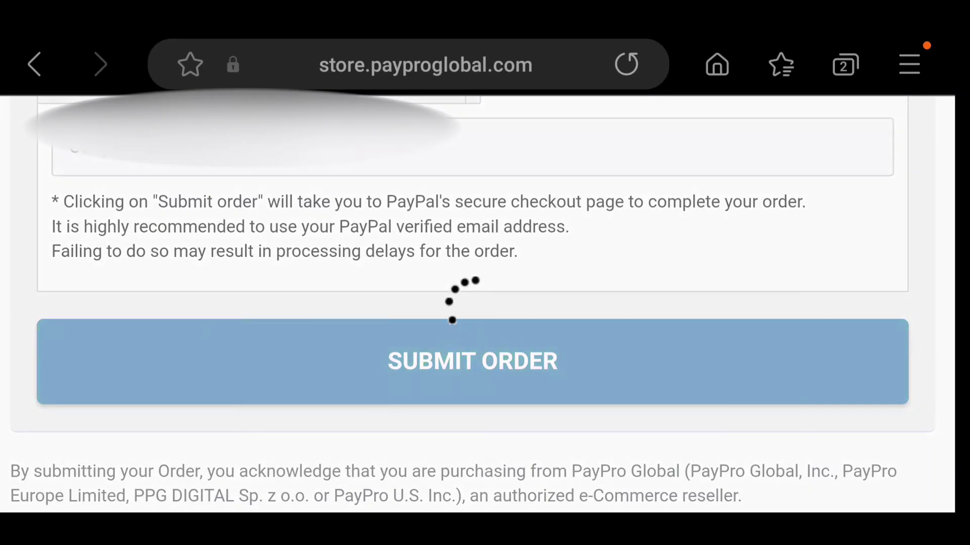
Pay the $7.00 with PayPal Credit and return to PayPro Global
left_click(472, 361)
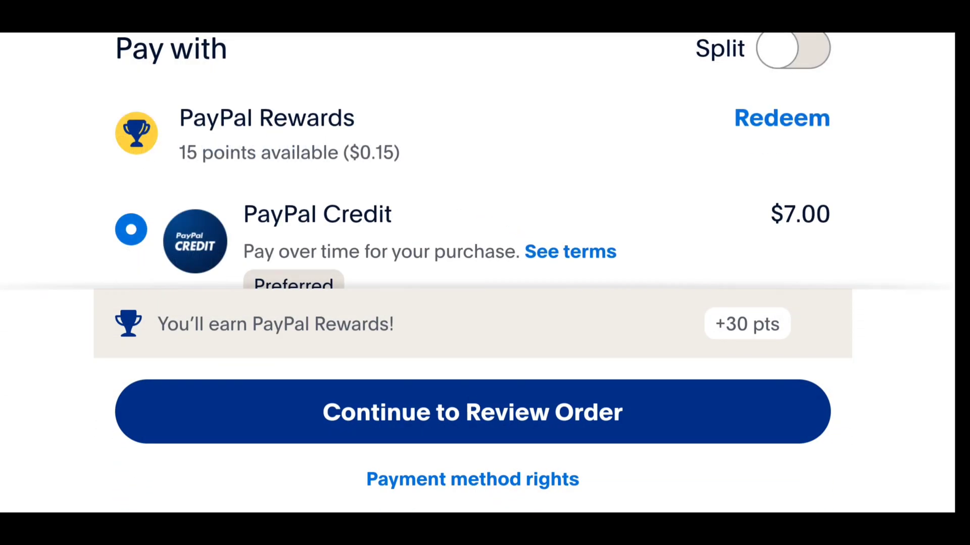
scroll("up", 3)
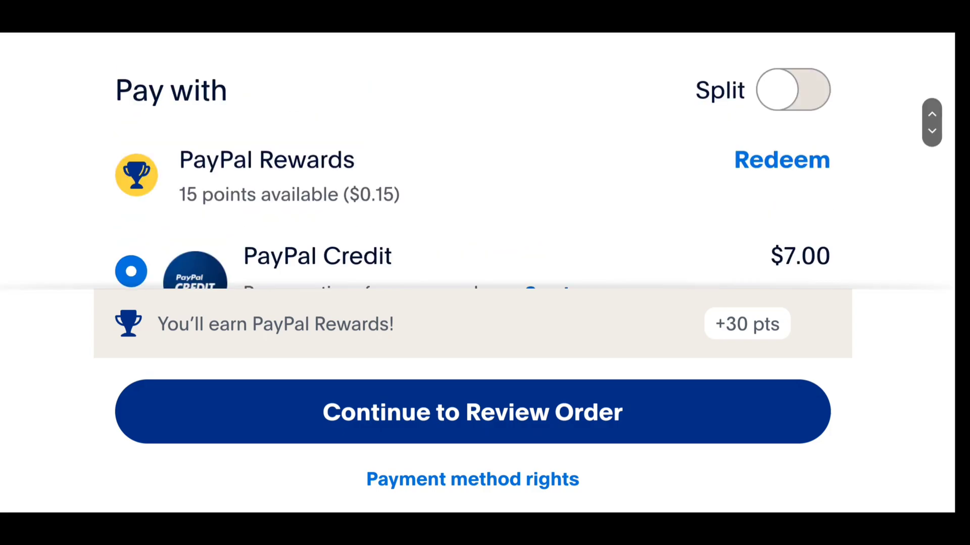
scroll("down", 3)
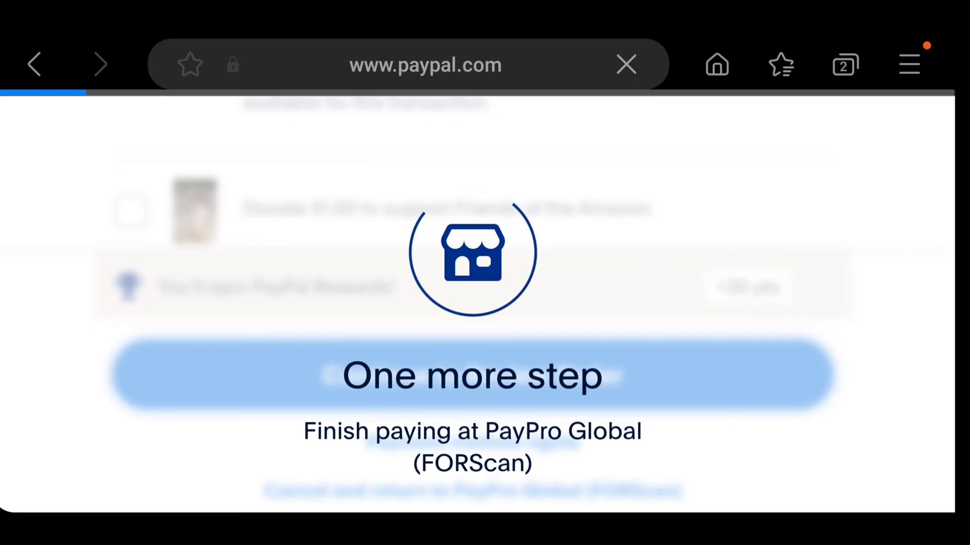
Complete the order and copy the FORScan Lite activation code from the Thank You page
left_click(472, 376)
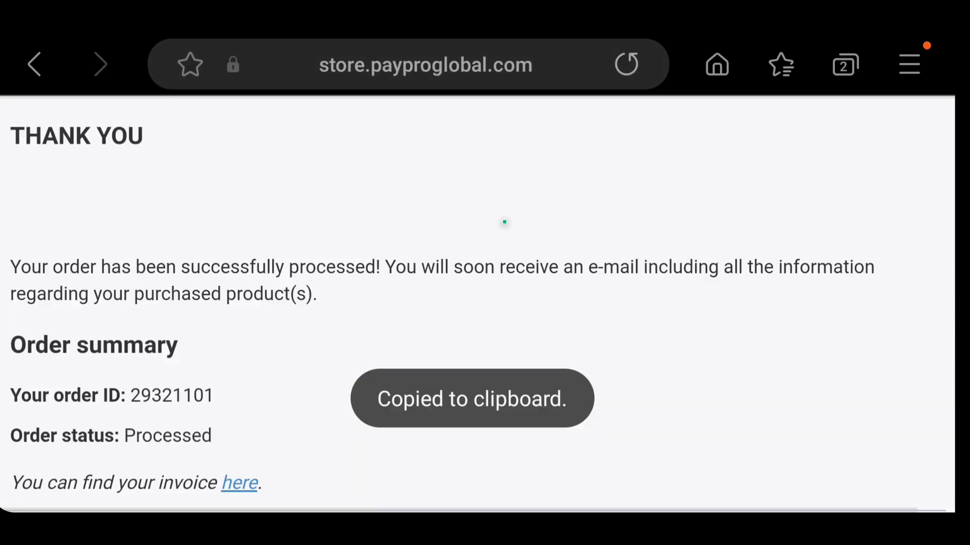
scroll("down", 3)
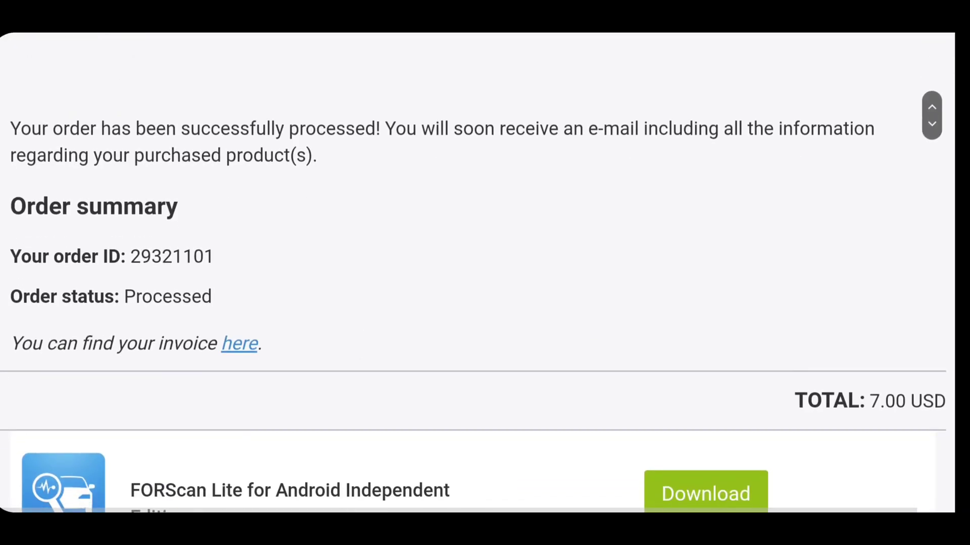
scroll("down", 3)
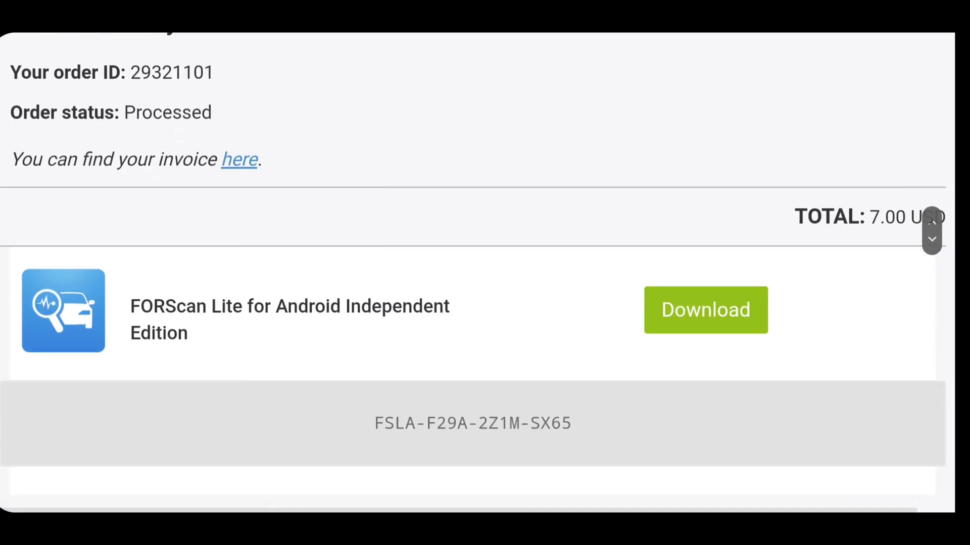
scroll("up", 3)
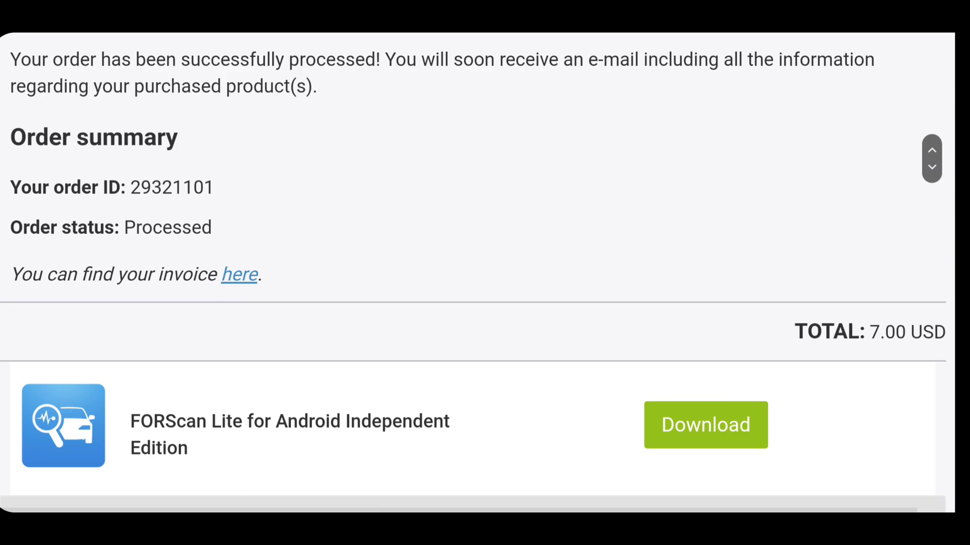
scroll("down", 3)
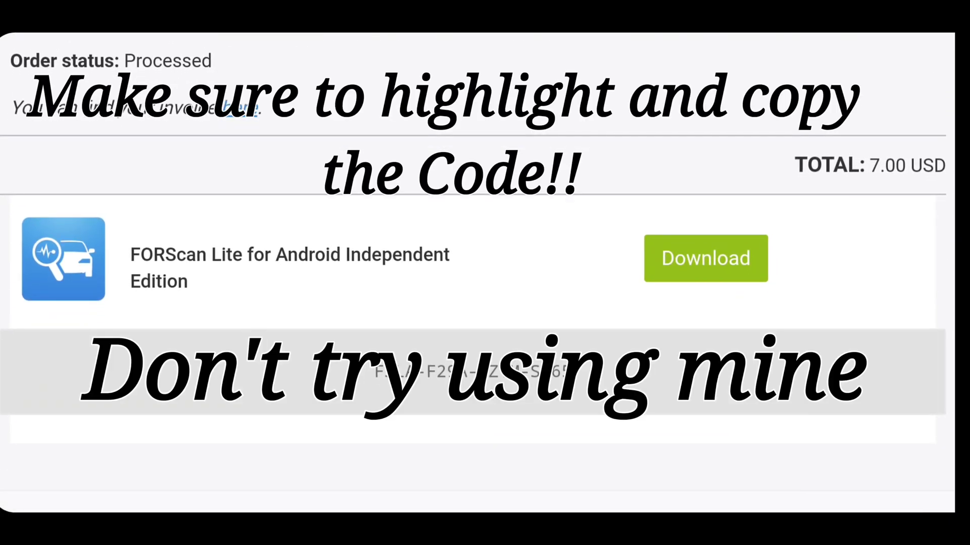
scroll("down", 3)
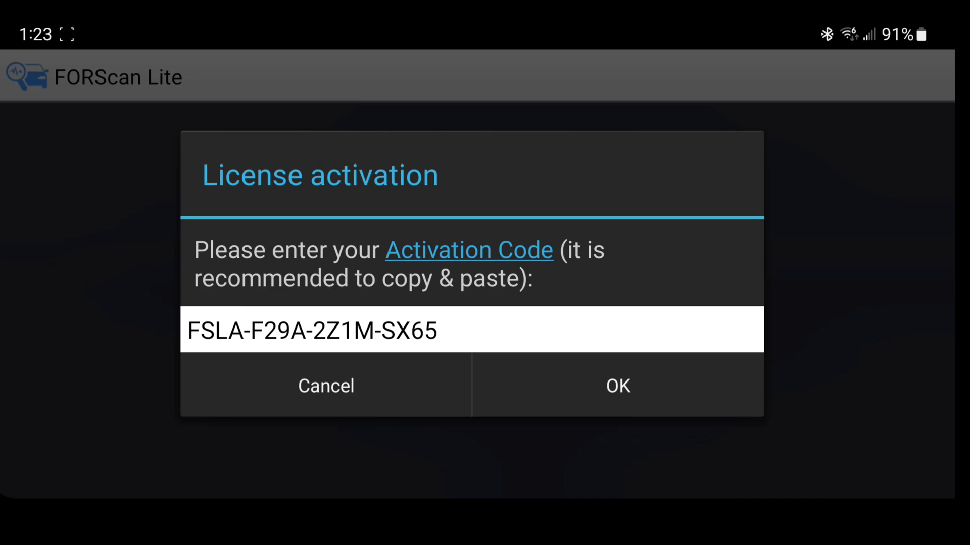
Confirm the pasted activation code and browse FORScan Lite's main menu of diagnostic functions
left_click(617, 385)
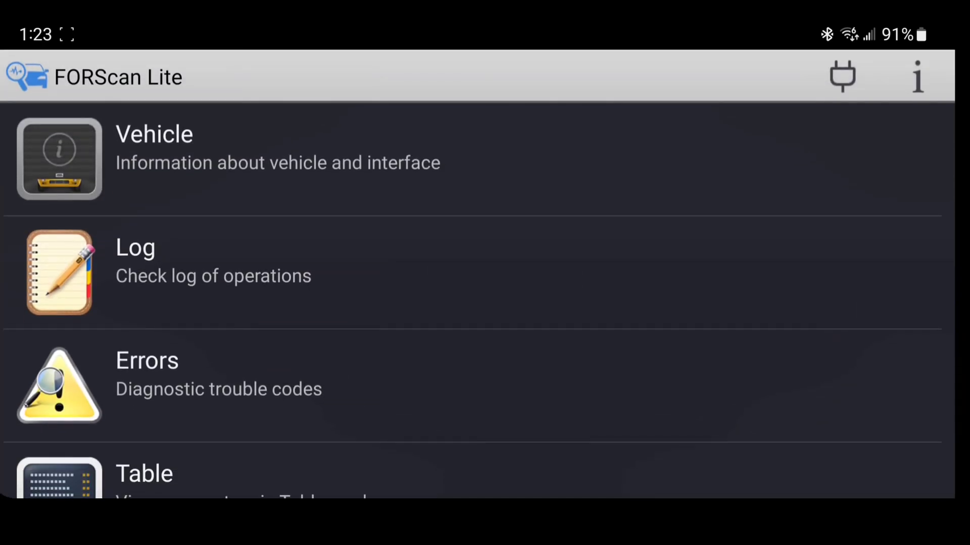
scroll("down", 3)
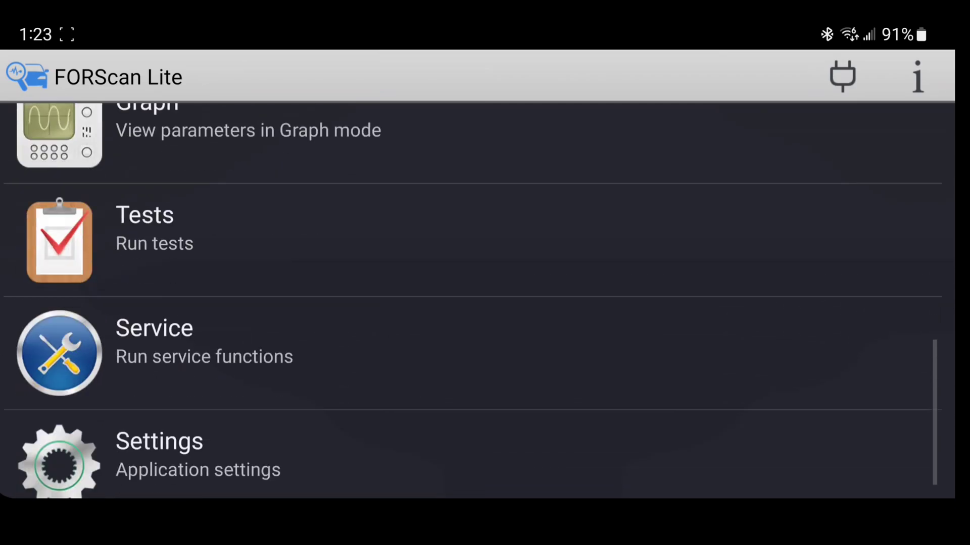
scroll("down", 3)
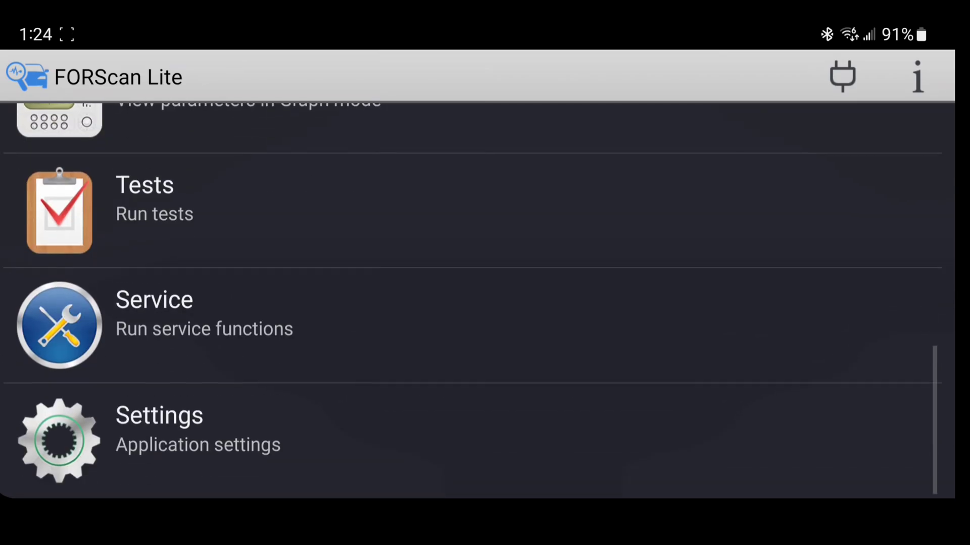
scroll("up", 3)
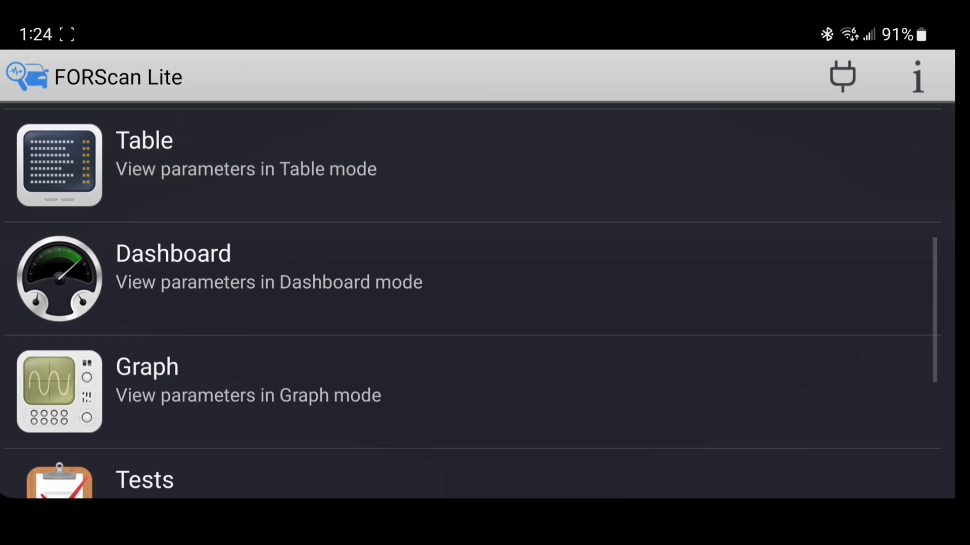
scroll("up", 3)
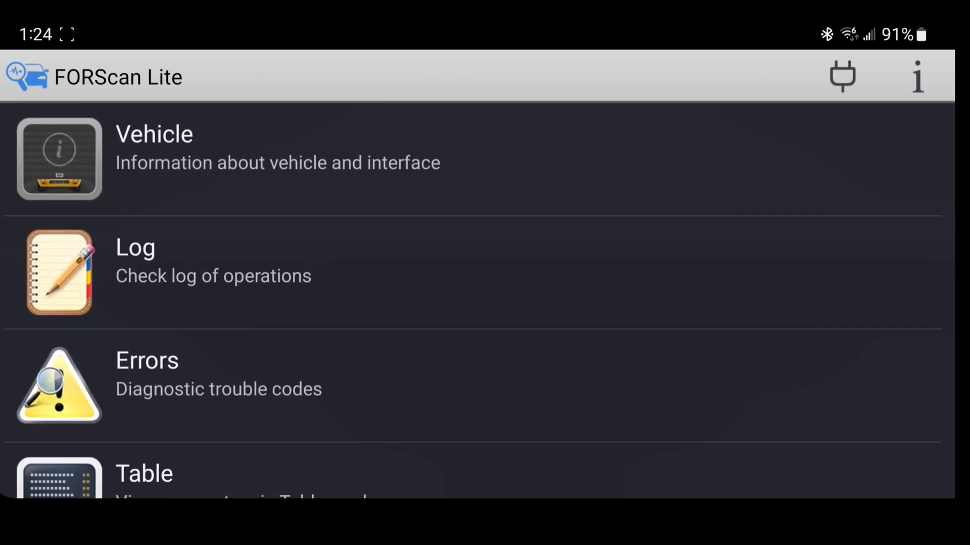
scroll("down", 3)
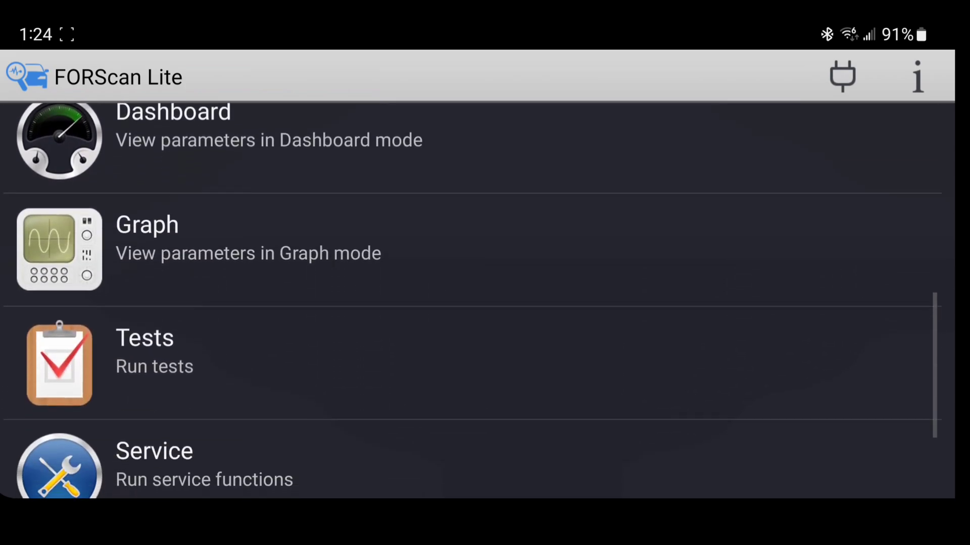
scroll("down", 3)
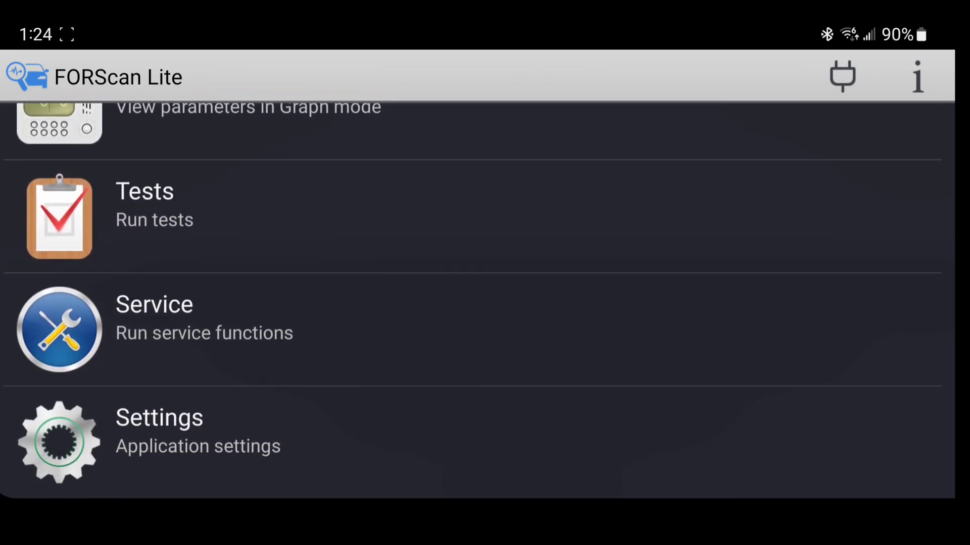
Open FORScan Lite's Settings screen and scroll through its options
left_click(155, 329)
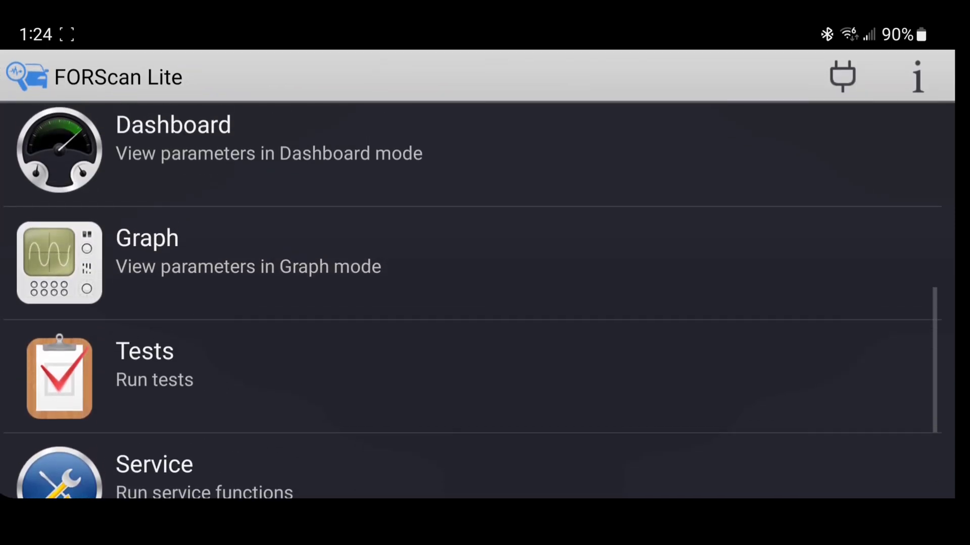
scroll("down", 3)
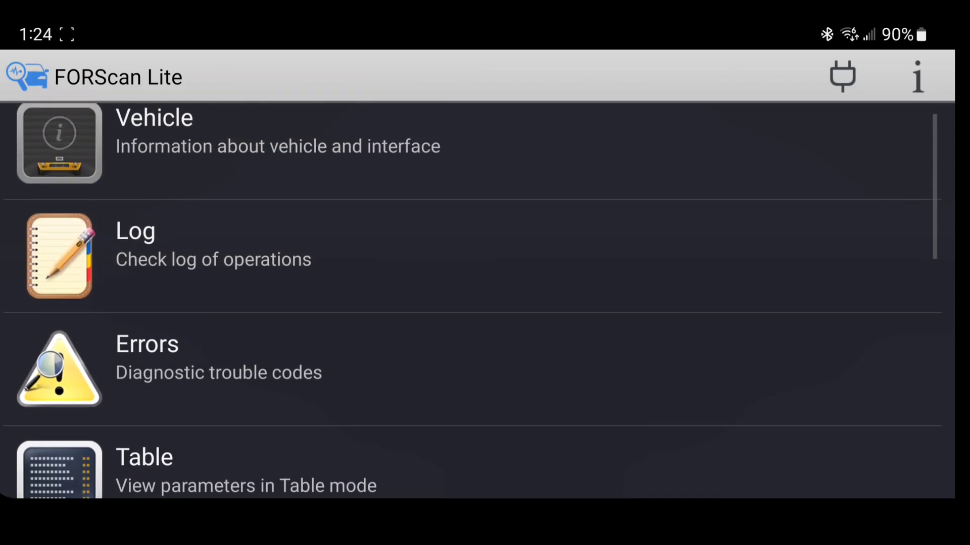
scroll("up", 3)
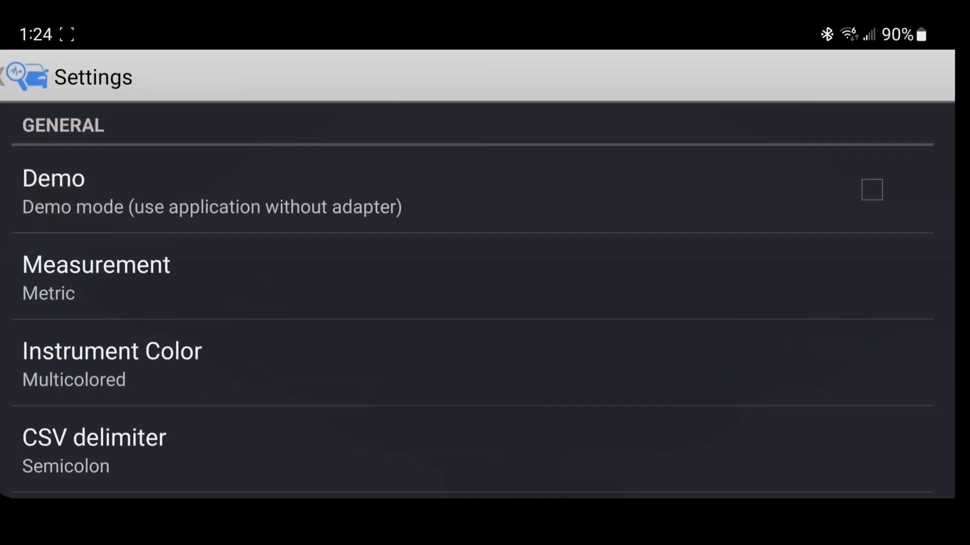
Review the Bluetooth adapter settings, try connecting, and dismiss the 'No adapter found' message
scroll("down", 3)
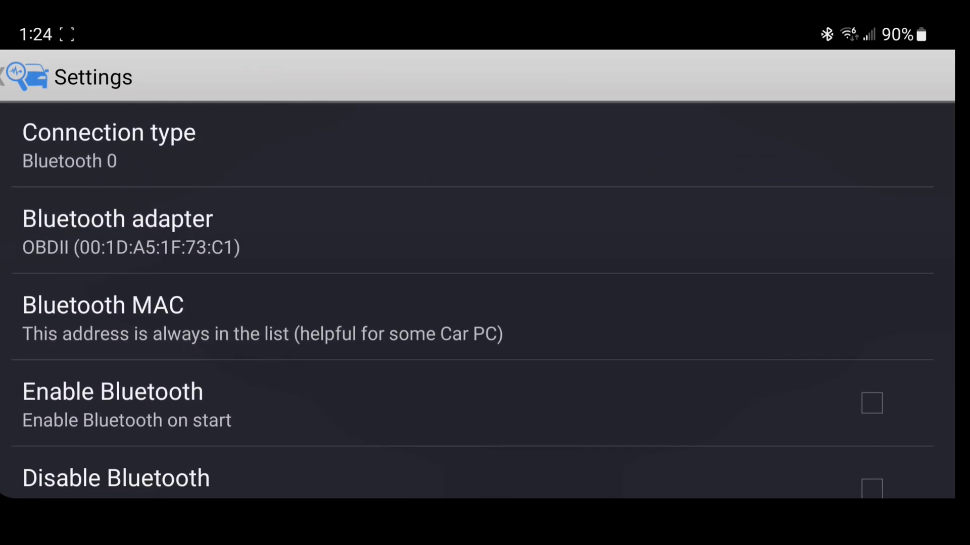
left_click(117, 229)
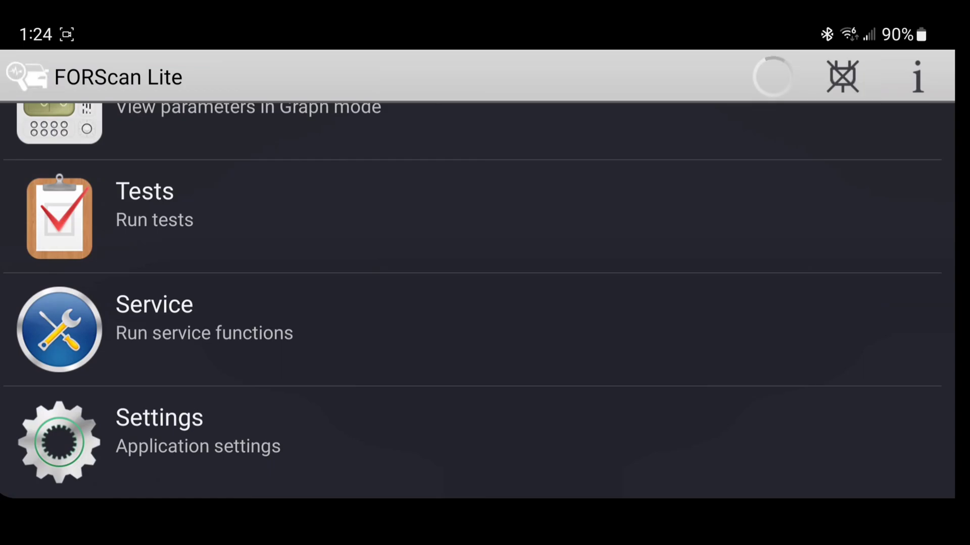
scroll("up", 3)
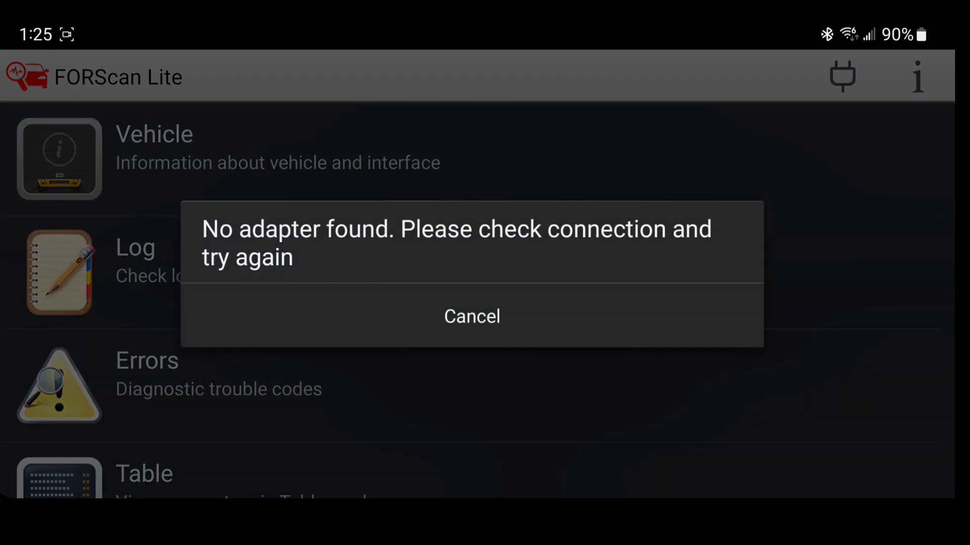
left_click(471, 316)
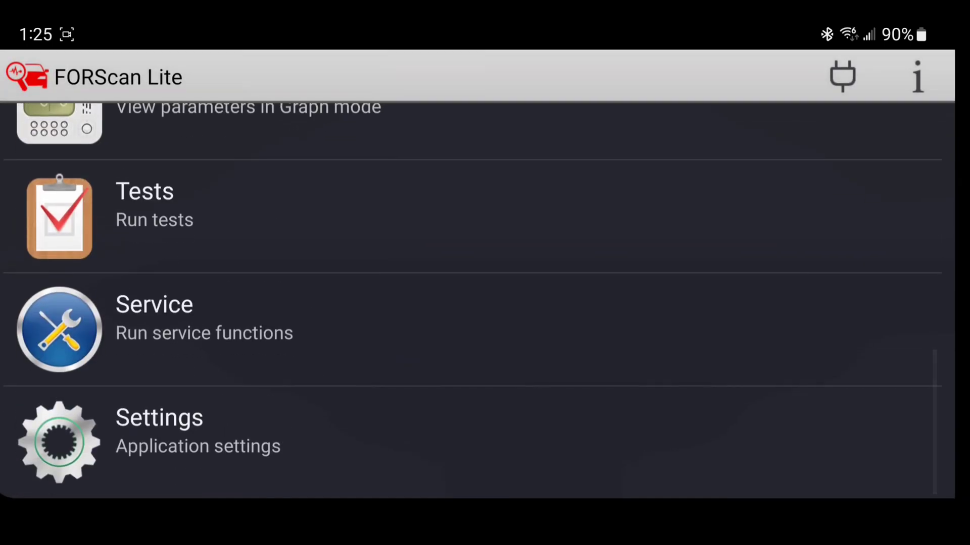
left_click(159, 431)
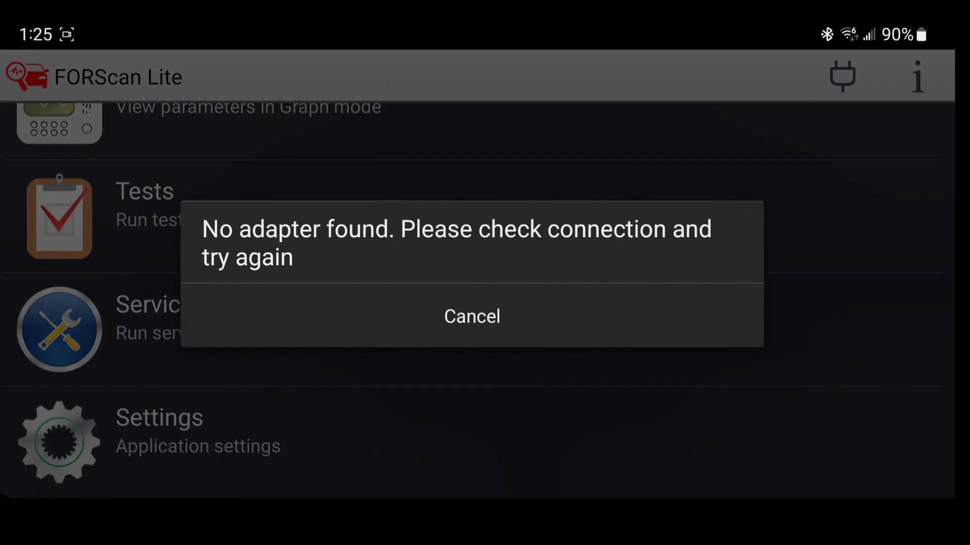
Select OBDII adapter 00:1D:A5:1F:3A:EB, connect, and accept the adapter performance warning
left_click(471, 316)
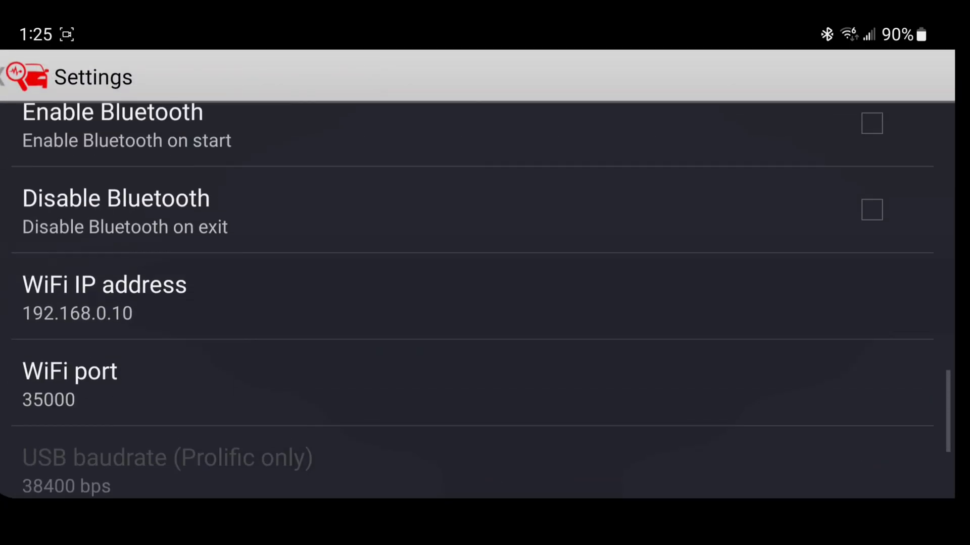
scroll("up", 3)
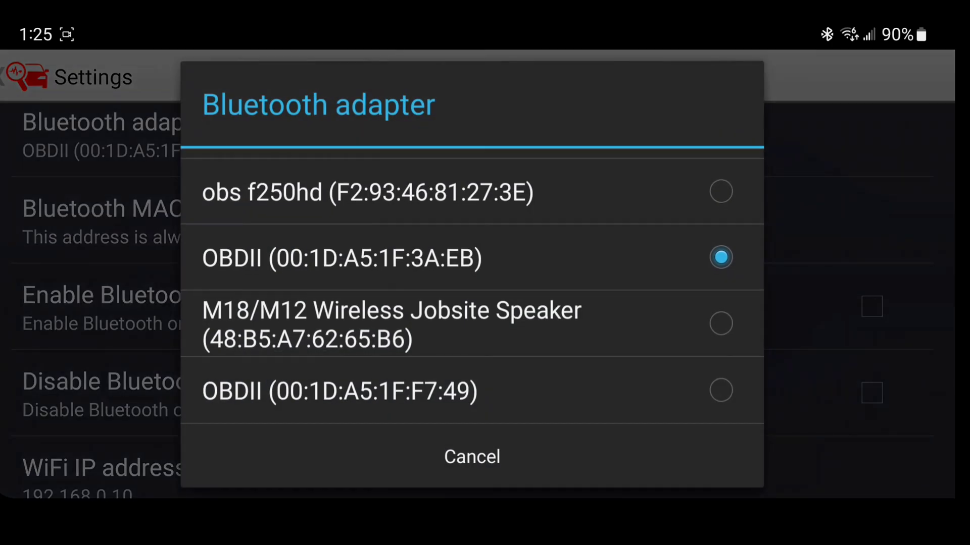
left_click(339, 391)
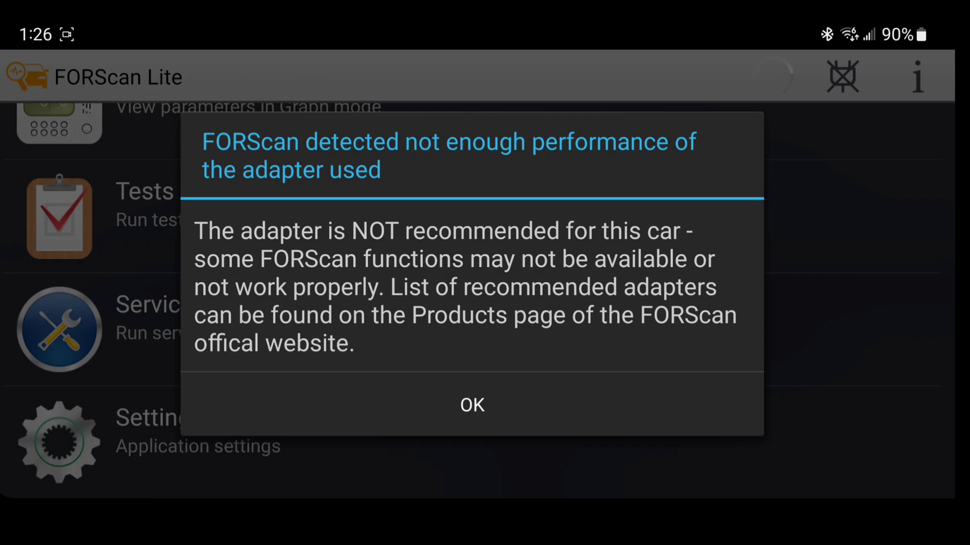
left_click(471, 404)
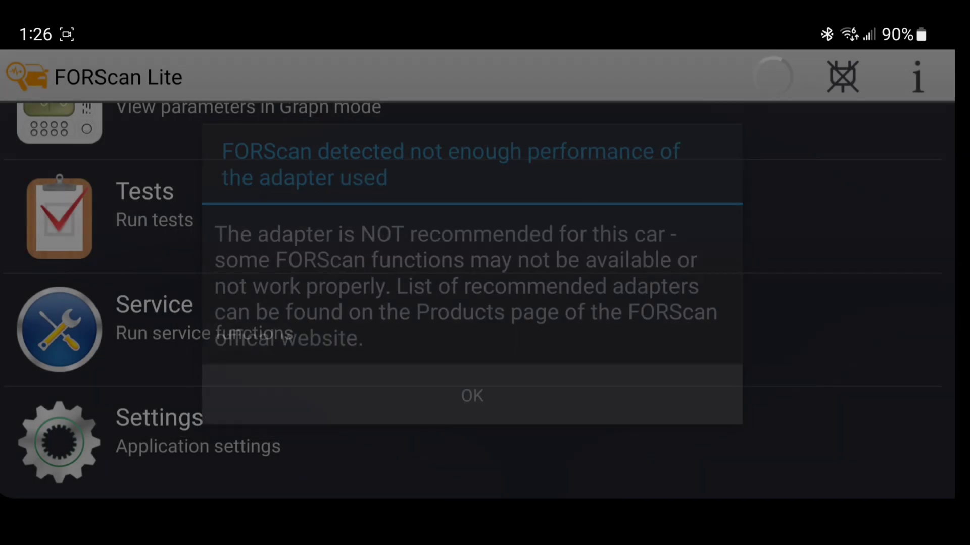
left_click(471, 395)
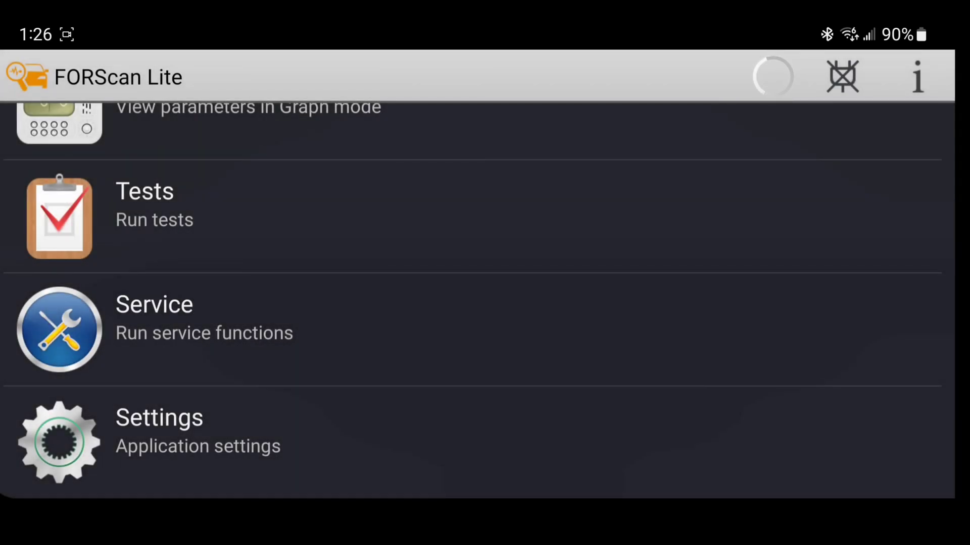
scroll("up", 3)
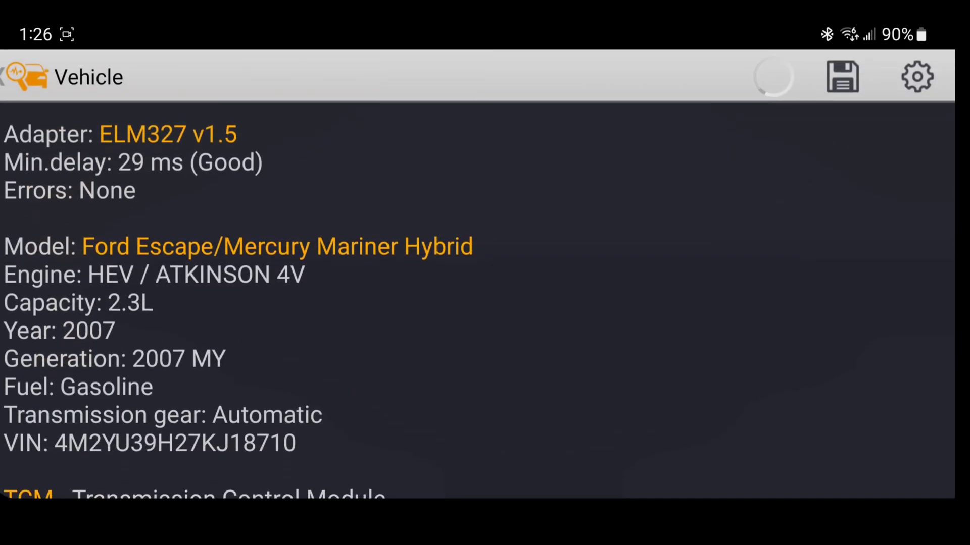
scroll("down", 3)
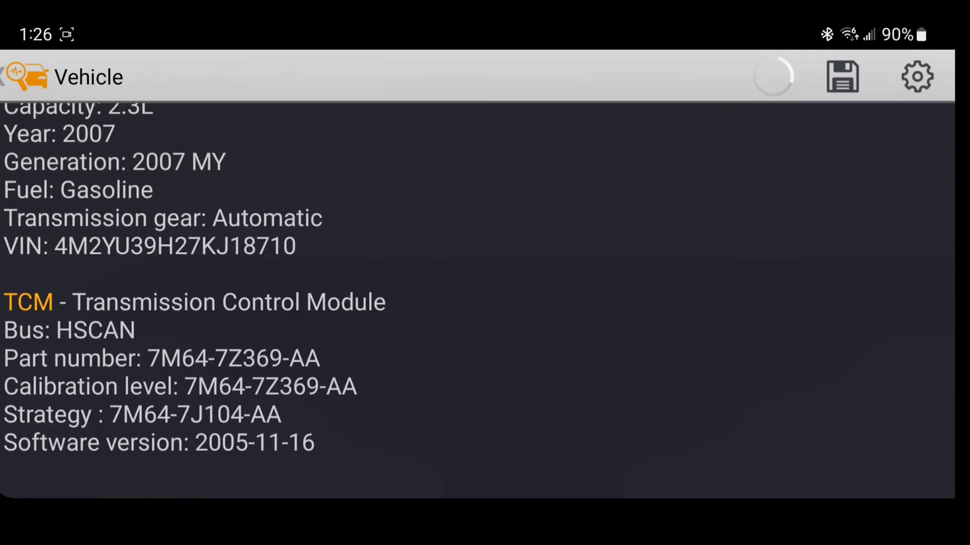
key("Back")
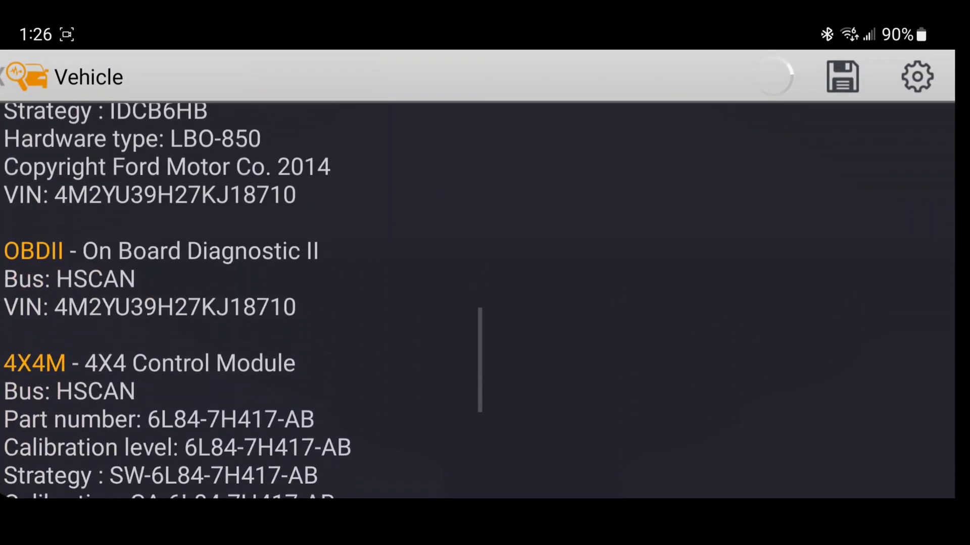
scroll("up", 3)
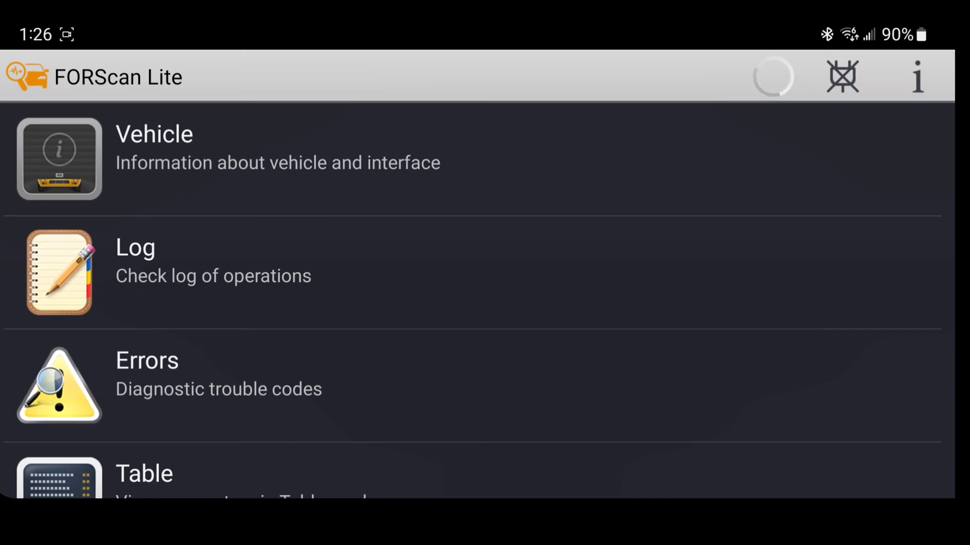
View the About version info, then answer the HS/MS CAN switch question to finish connecting
left_click(917, 76)
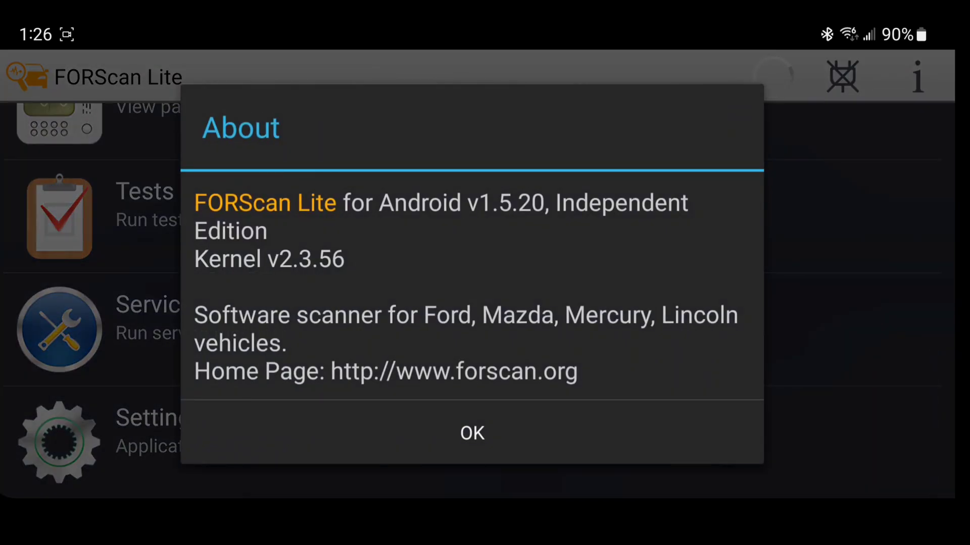
left_click(472, 433)
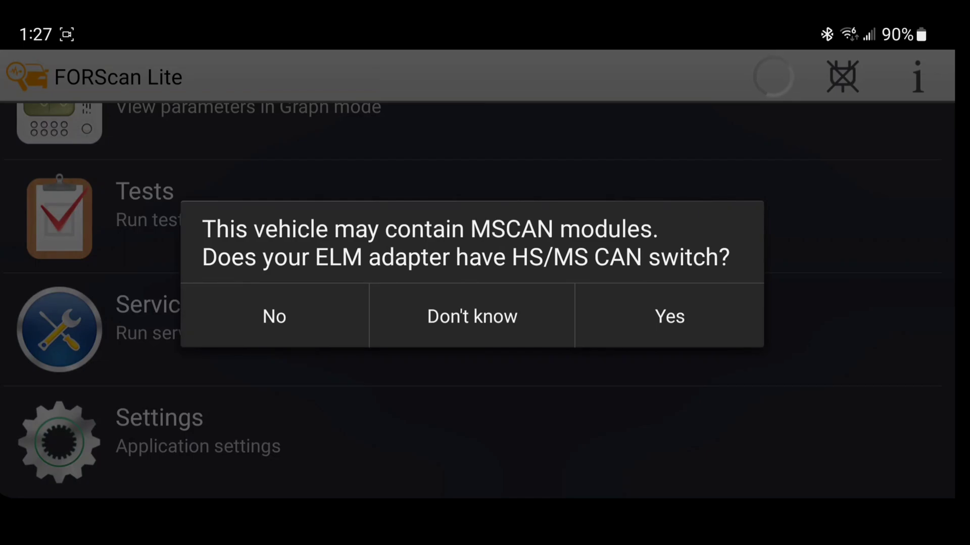
left_click(669, 316)
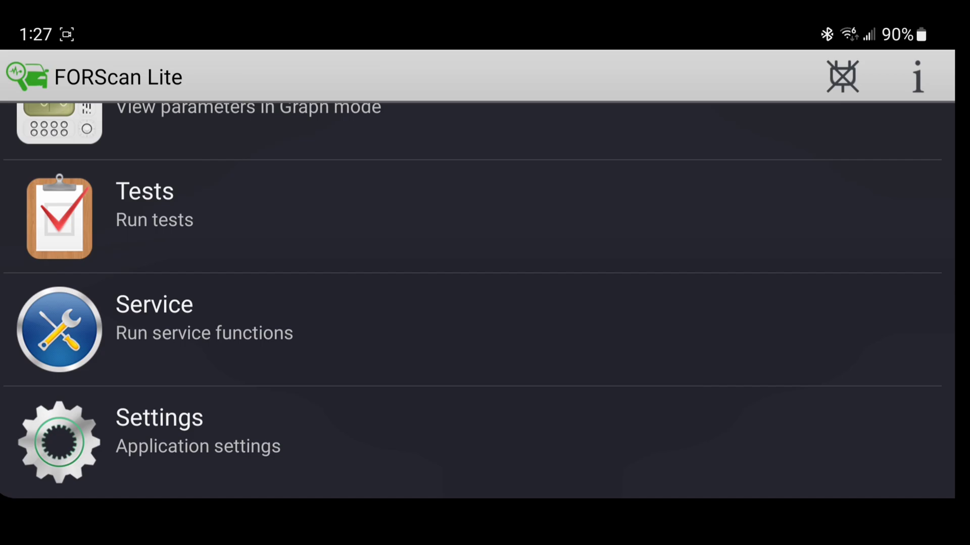
left_click(144, 216)
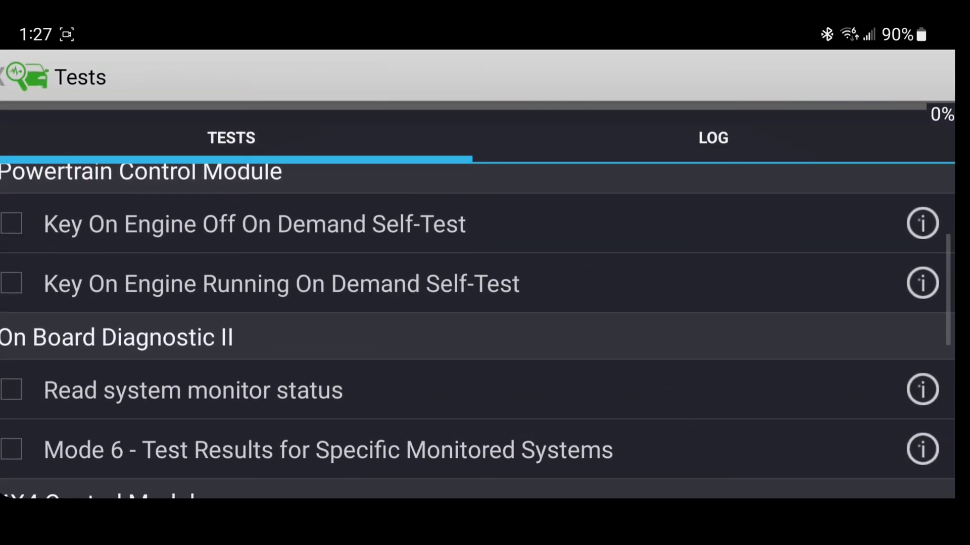
scroll("down", 3)
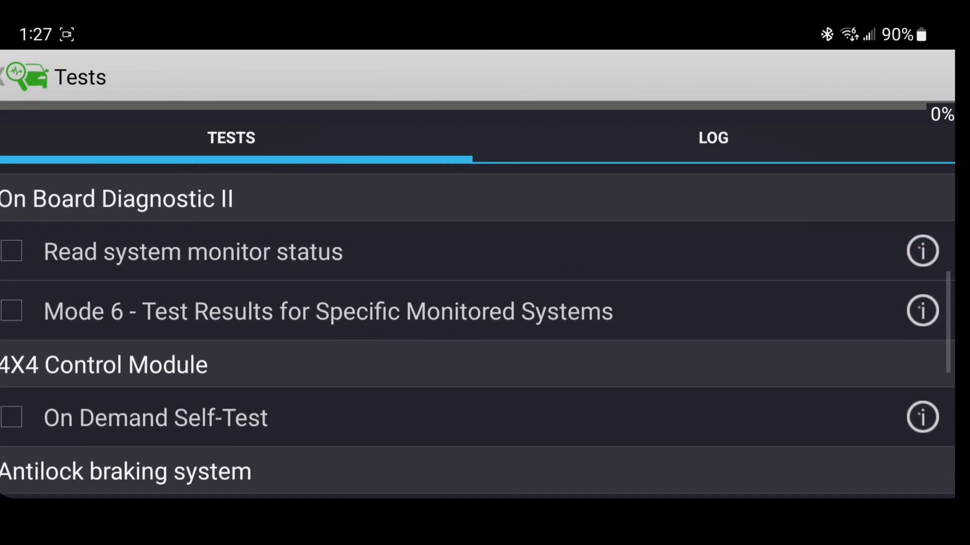
scroll("down", 3)
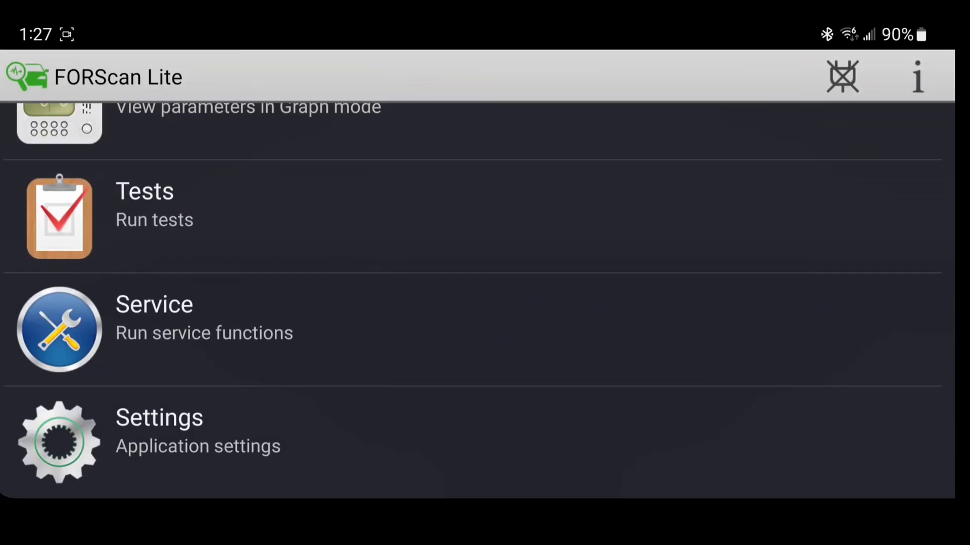
left_click(154, 331)
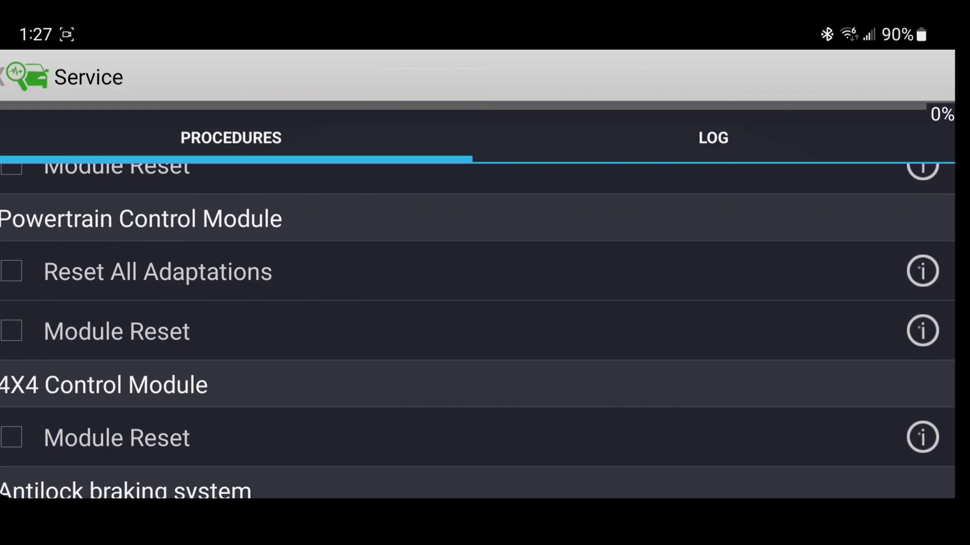
scroll("down", 3)
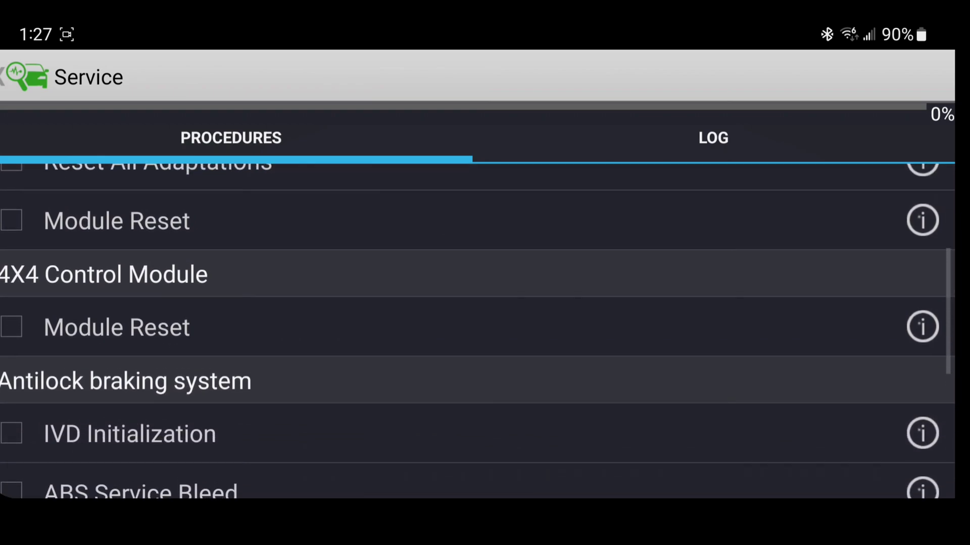
scroll("down", 3)
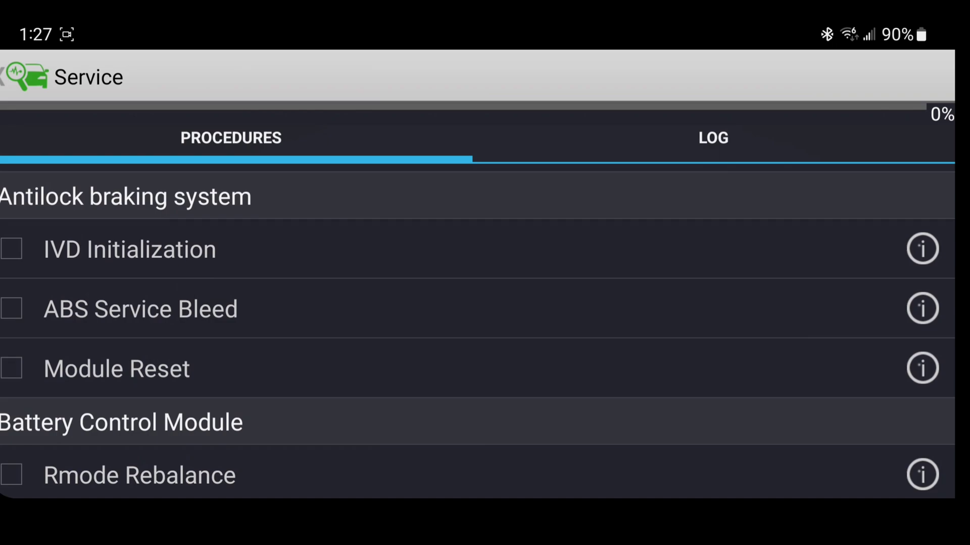
scroll("down", 3)
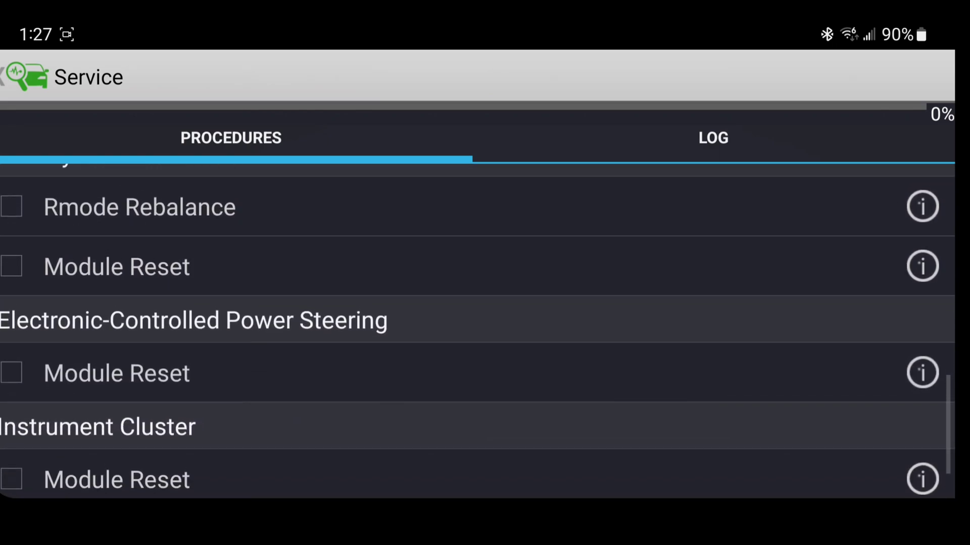
scroll("down", 3)
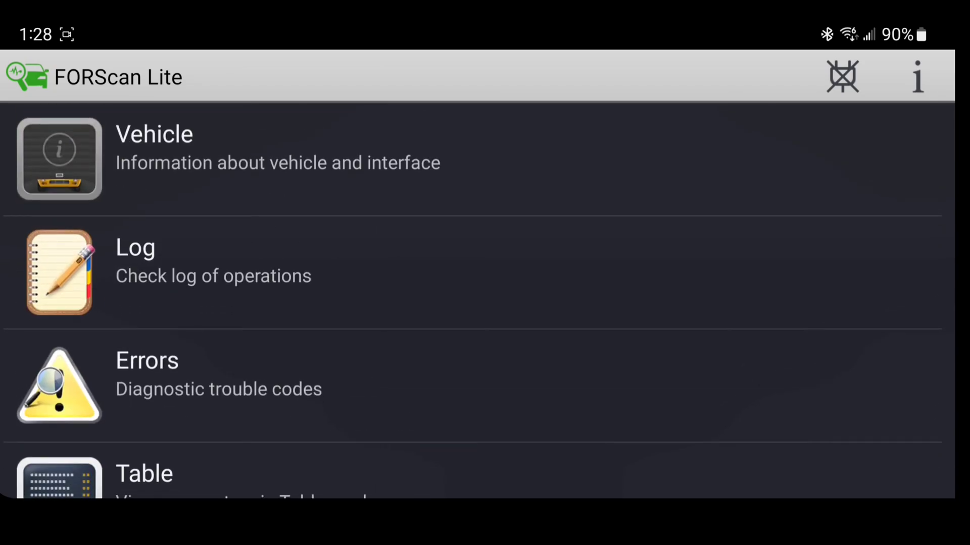
scroll("down", 3)
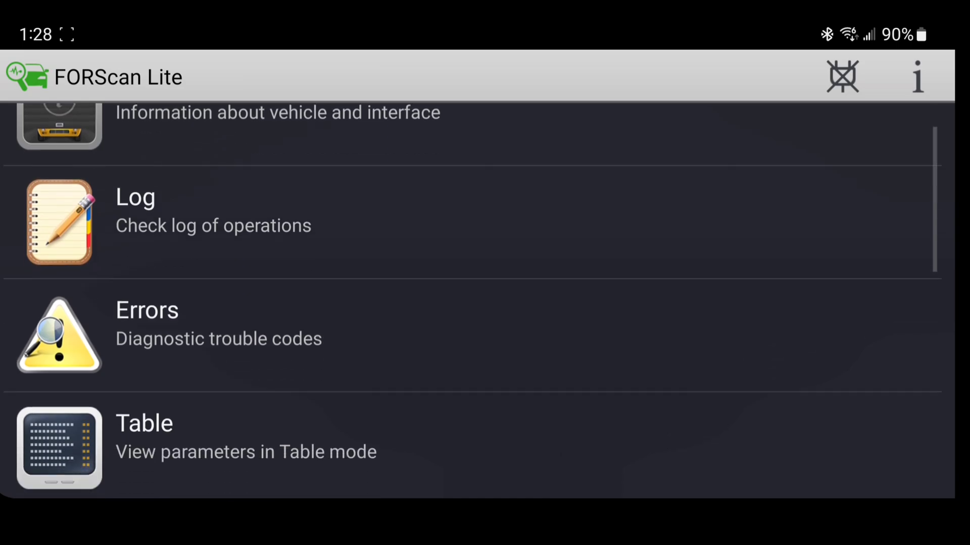
scroll("down", 3)
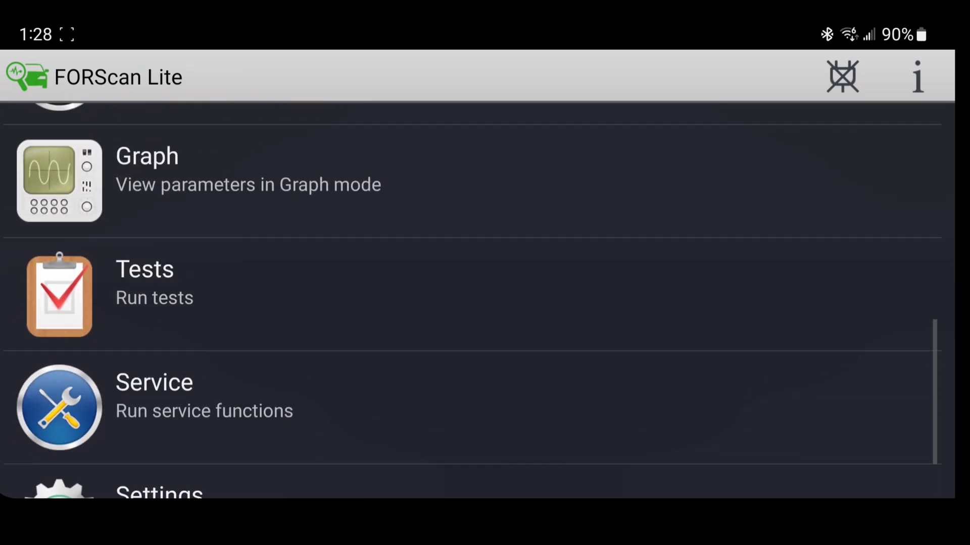
scroll("up", 3)
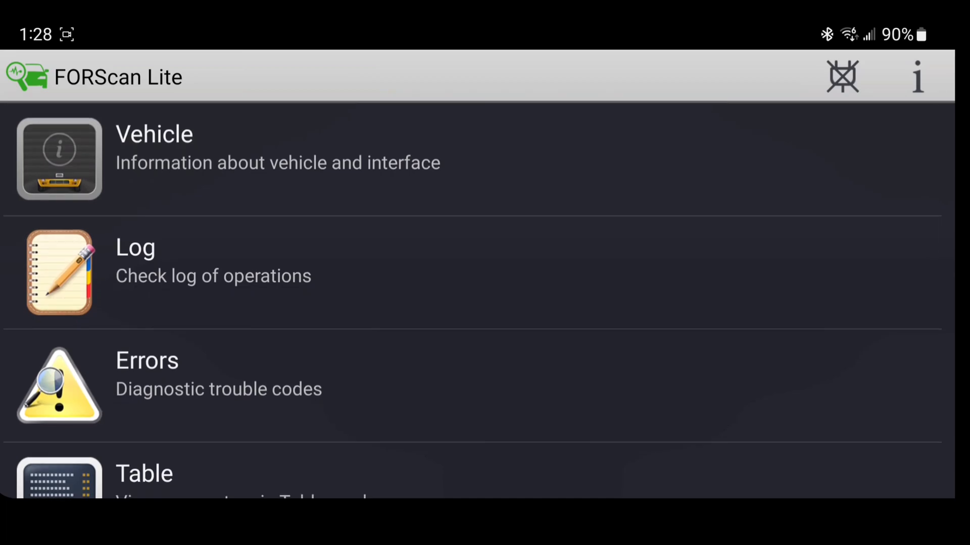
scroll("down", 3)
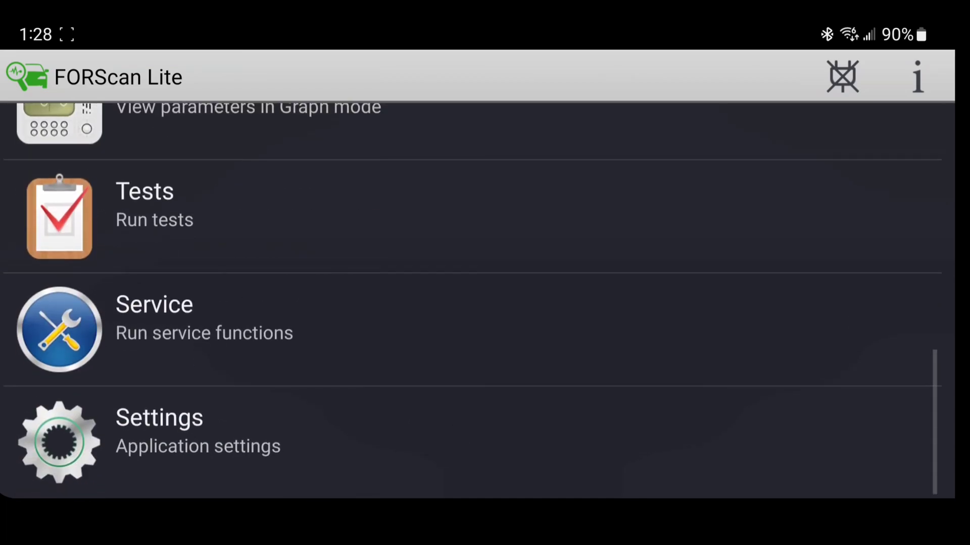